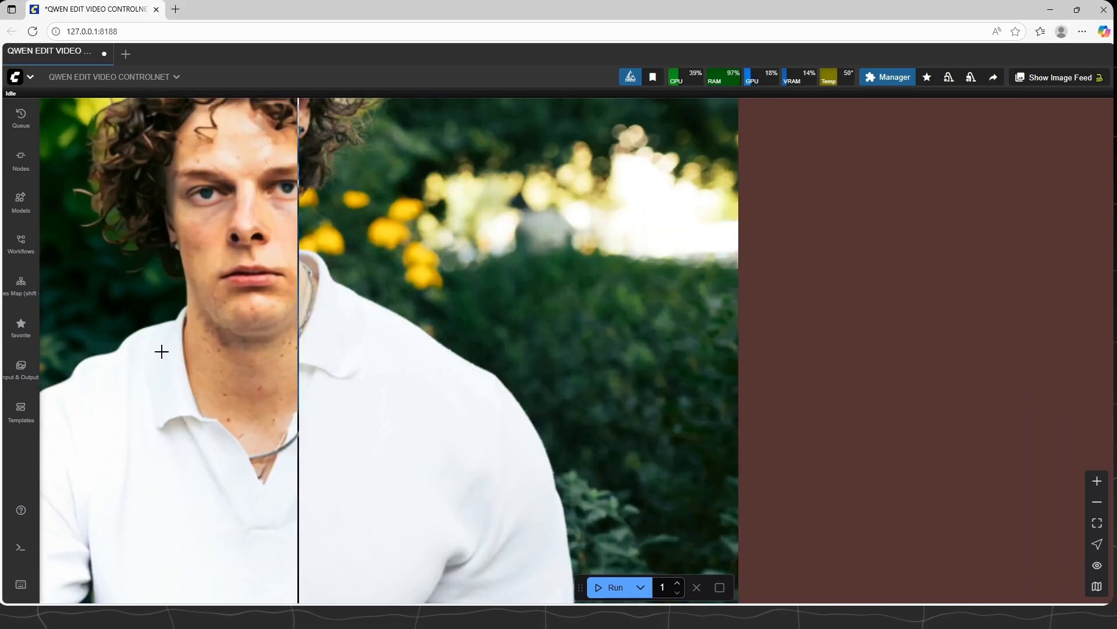
Switch to QWEN EDIT VIDEO and zoom in on the Power Lora Loader's LoRA entries
click(154, 51)
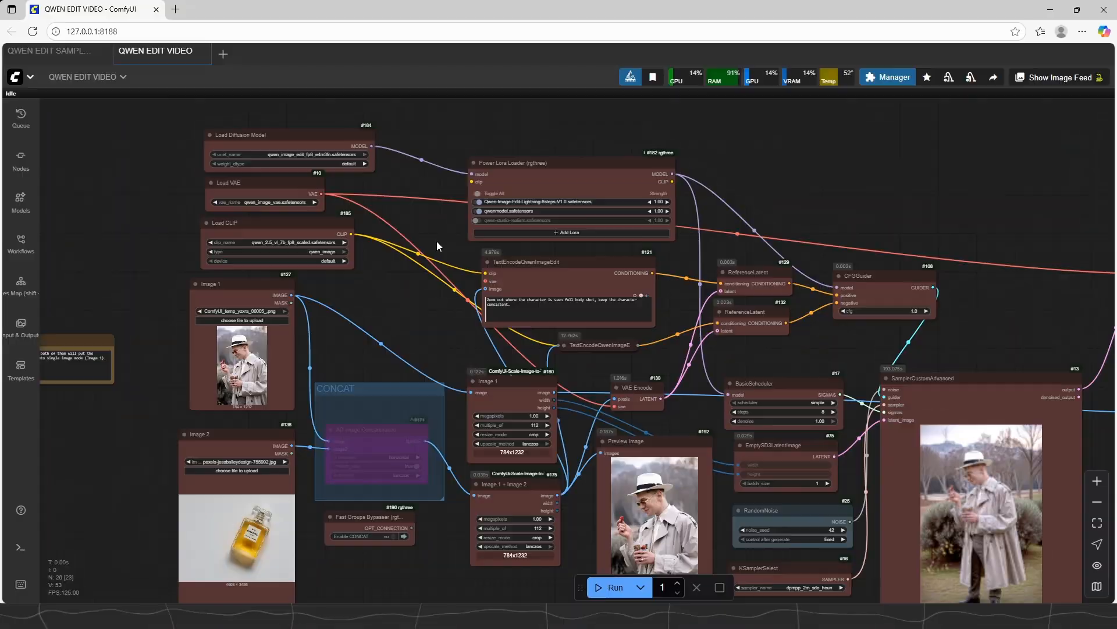
drag(437, 245, 562, 299)
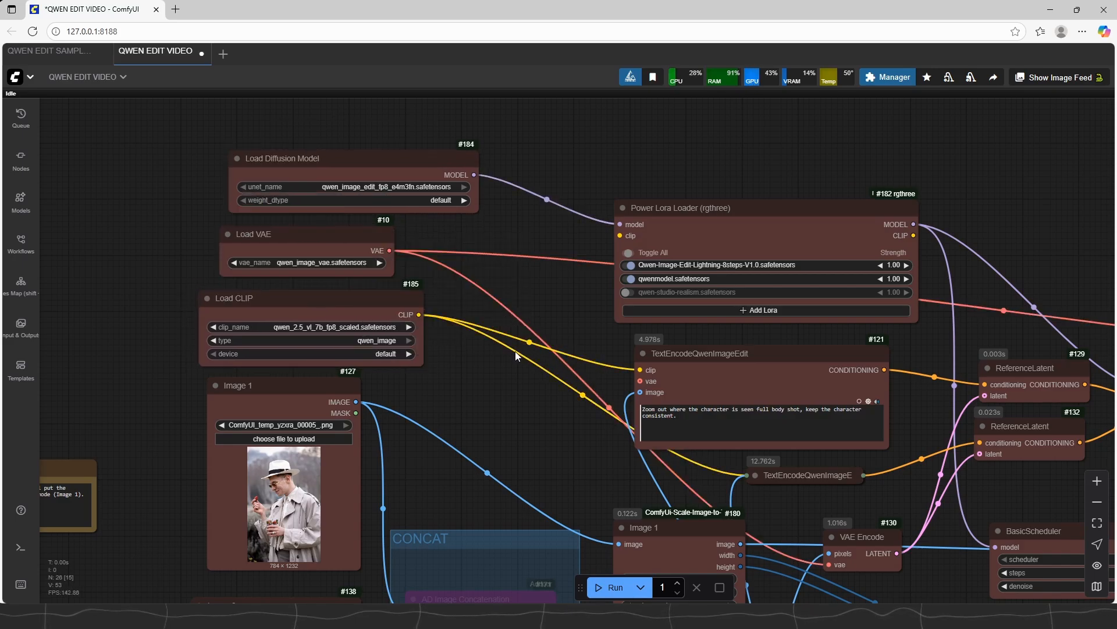
drag(517, 356, 398, 309)
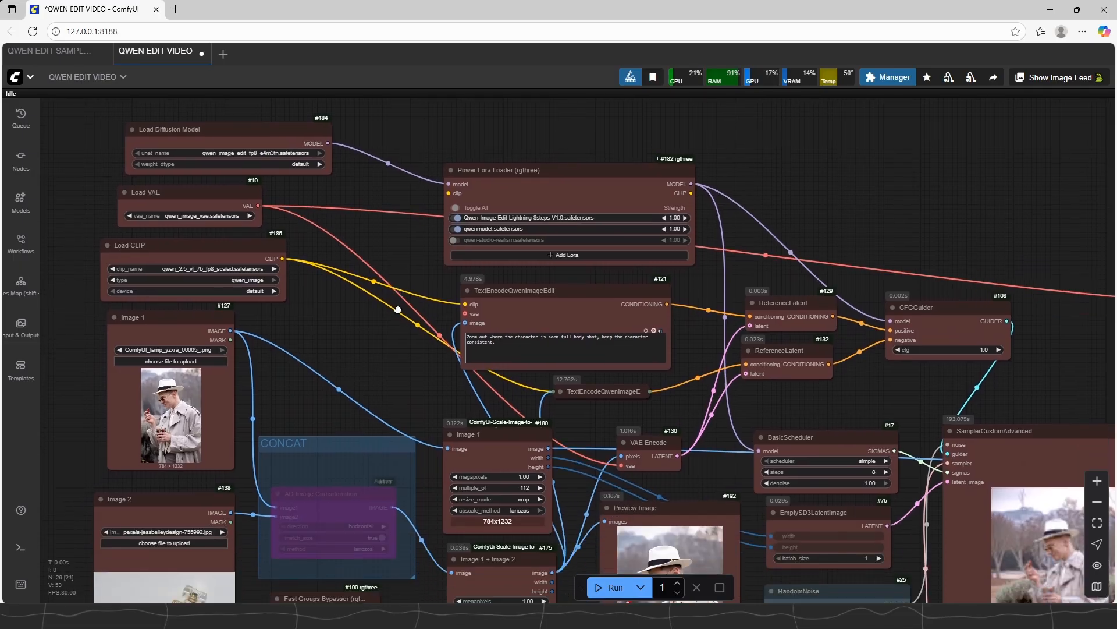
drag(397, 309, 567, 284)
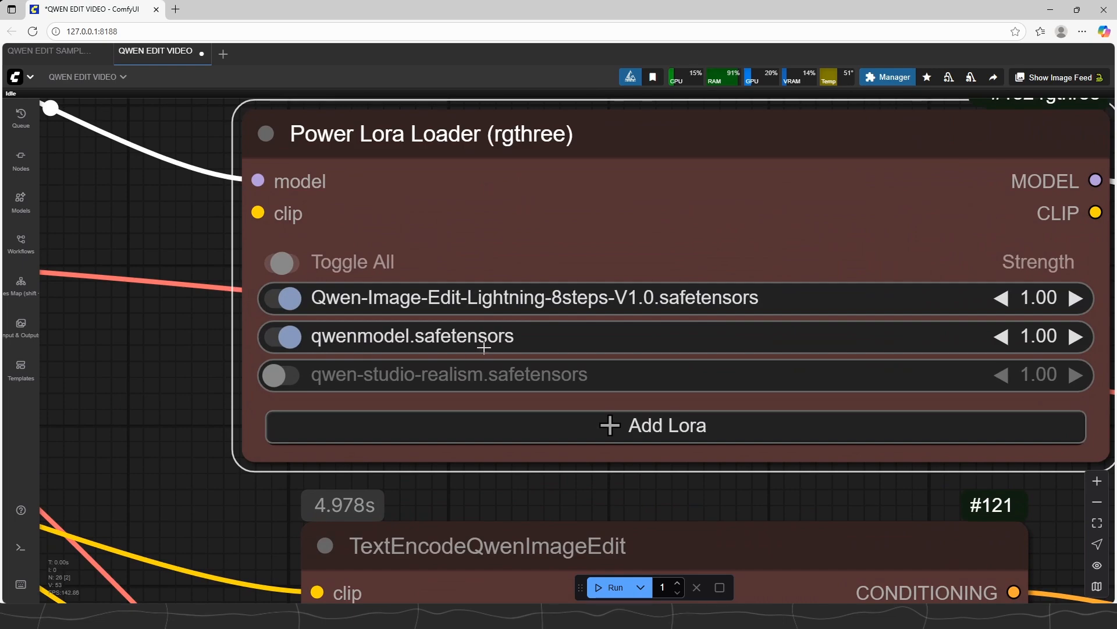
scroll(down, 3)
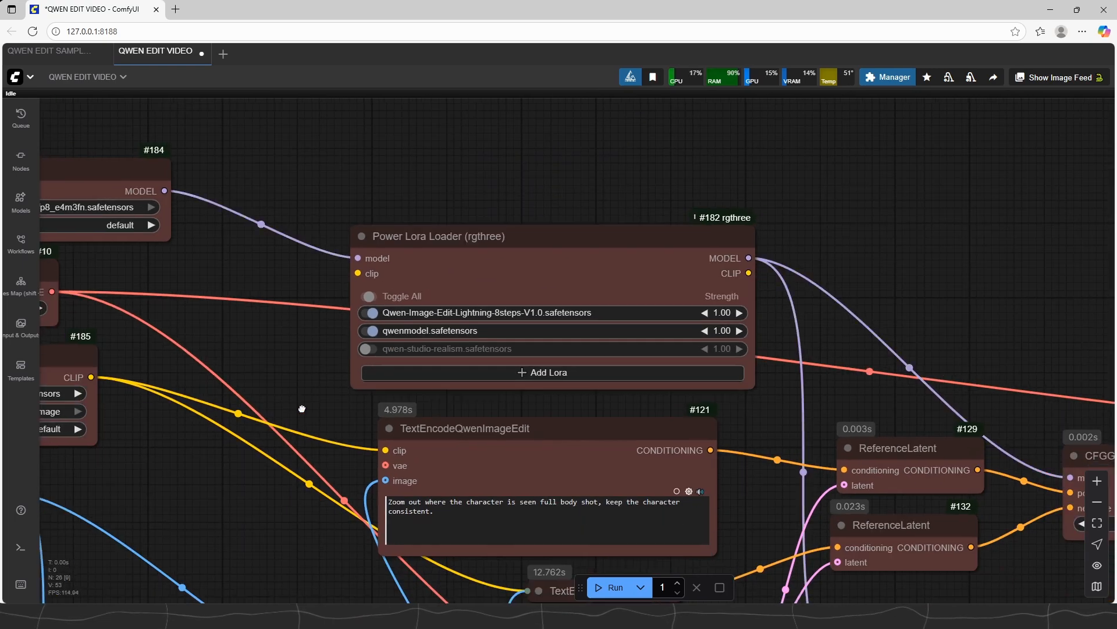
scroll(down, 3)
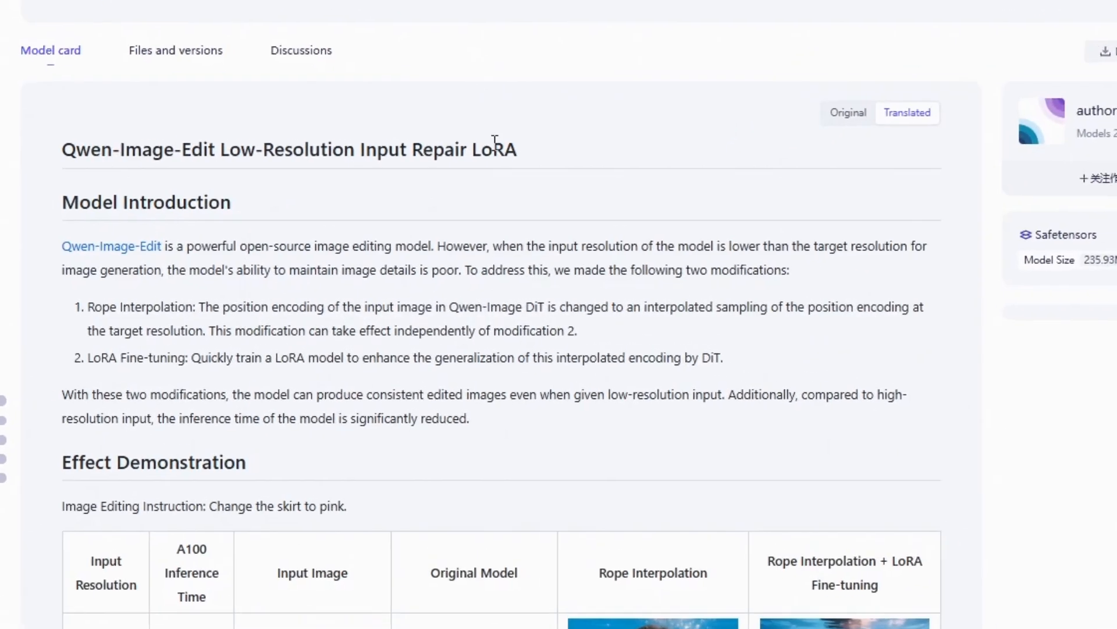
Review the Lowres-Fix LoRA's Effect Demonstration table, then go to Files and versions
scroll(down, 3)
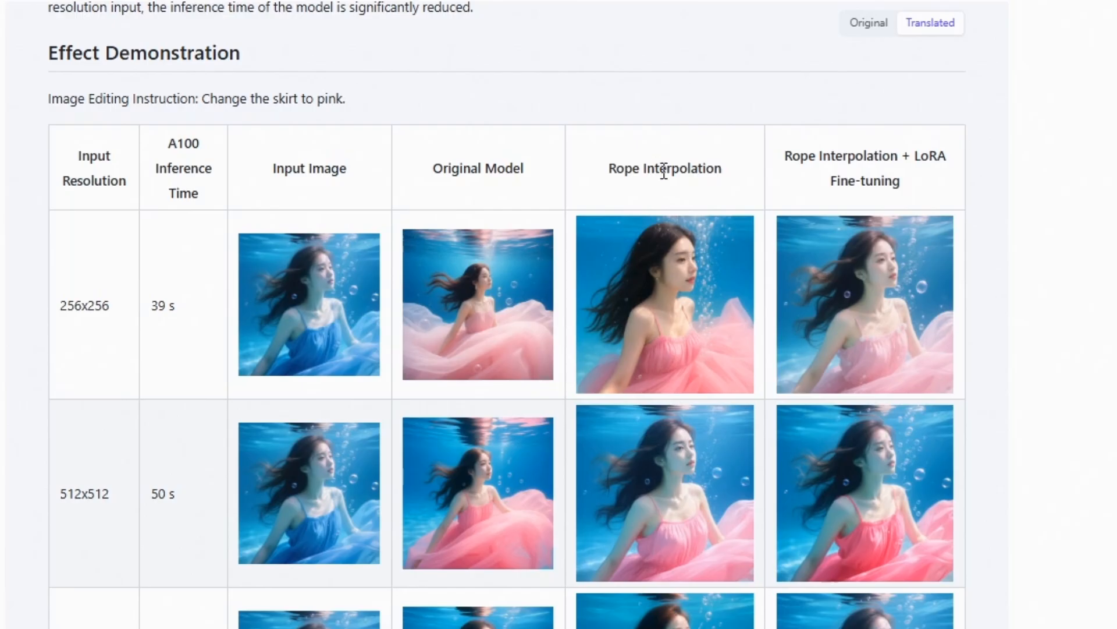
mouse_move(281, 333)
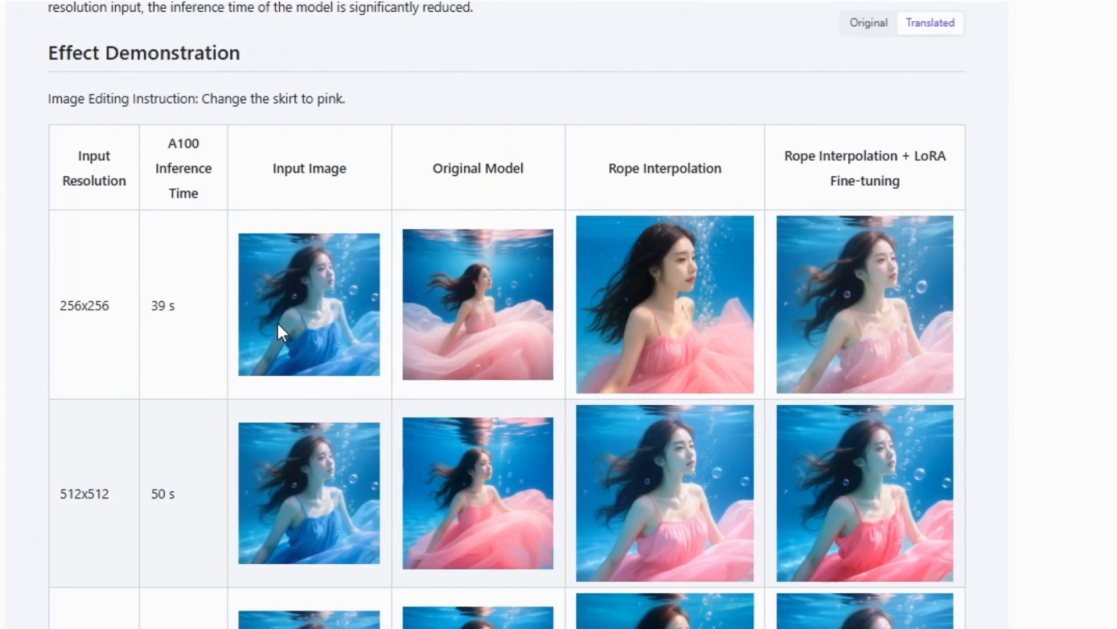
scroll(down, 3)
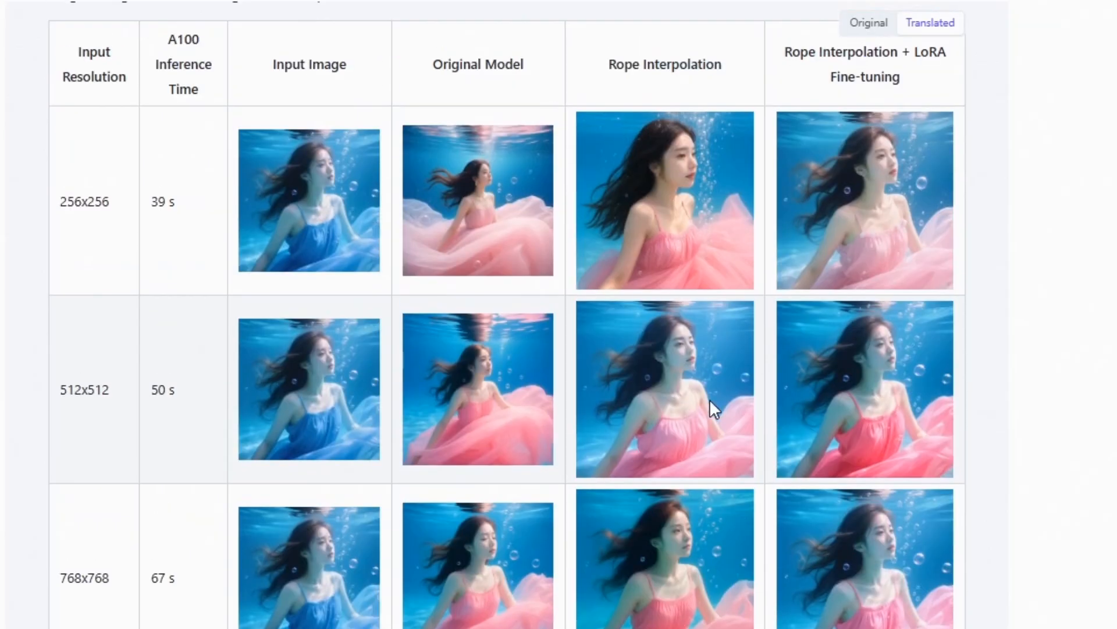
scroll(down, 3)
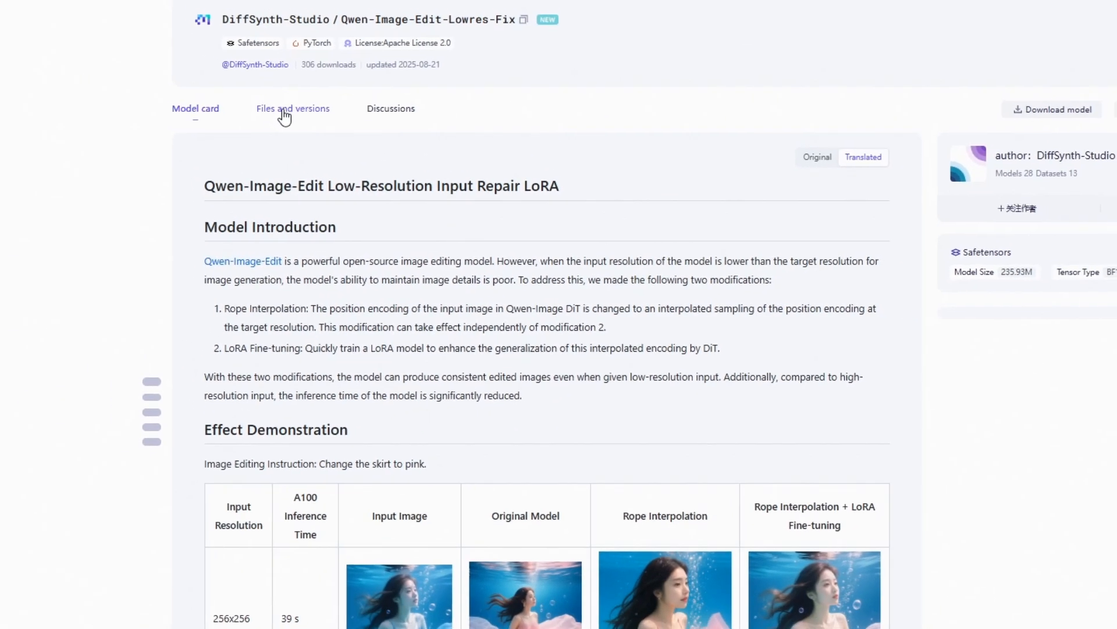
click(293, 108)
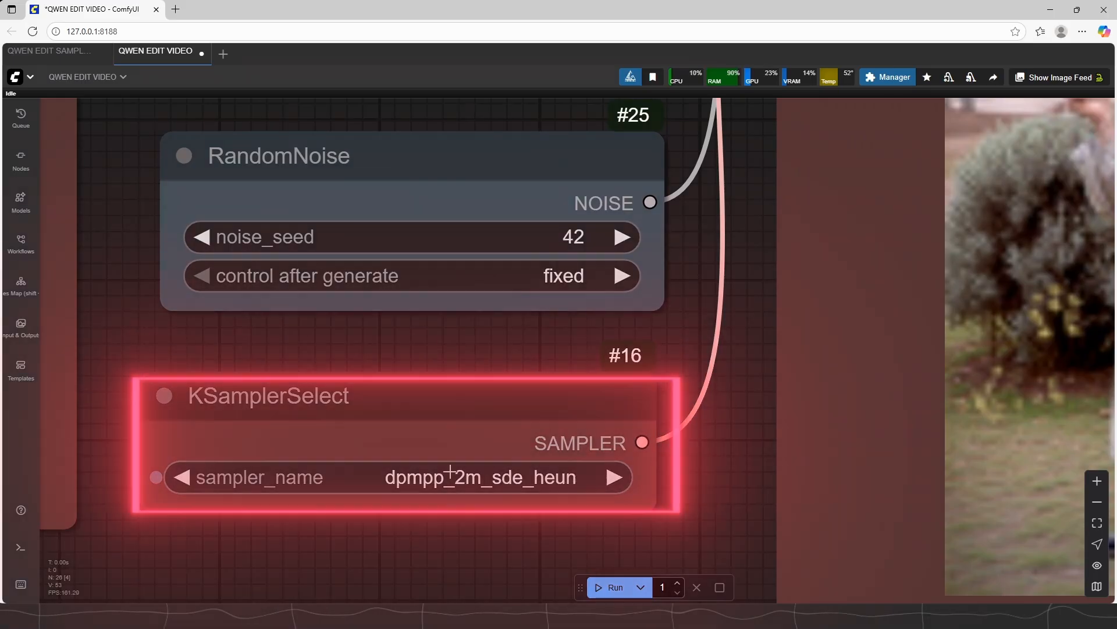
click(480, 477)
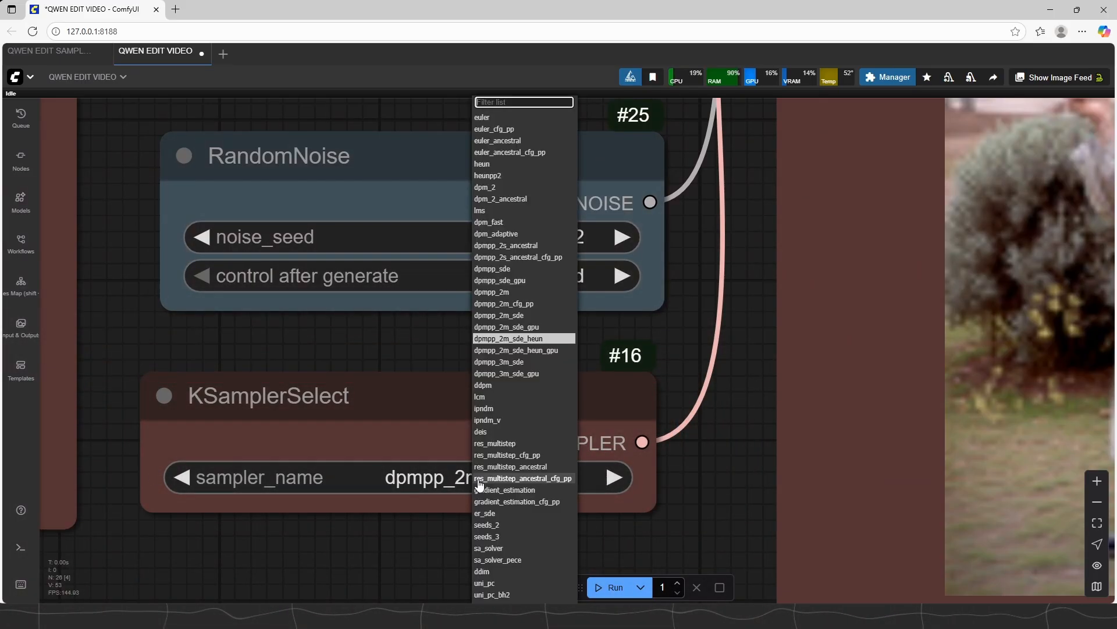
click(480, 396)
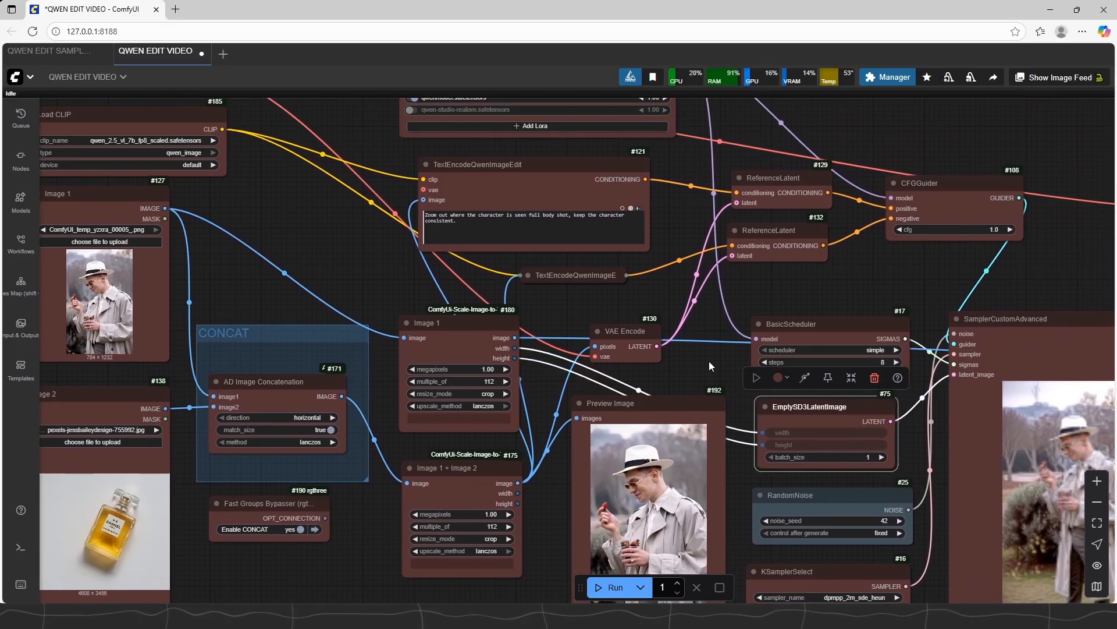
Switch to COMPARER VIDEO and browse the before-and-after Image Comparer examples with prompts
click(321, 16)
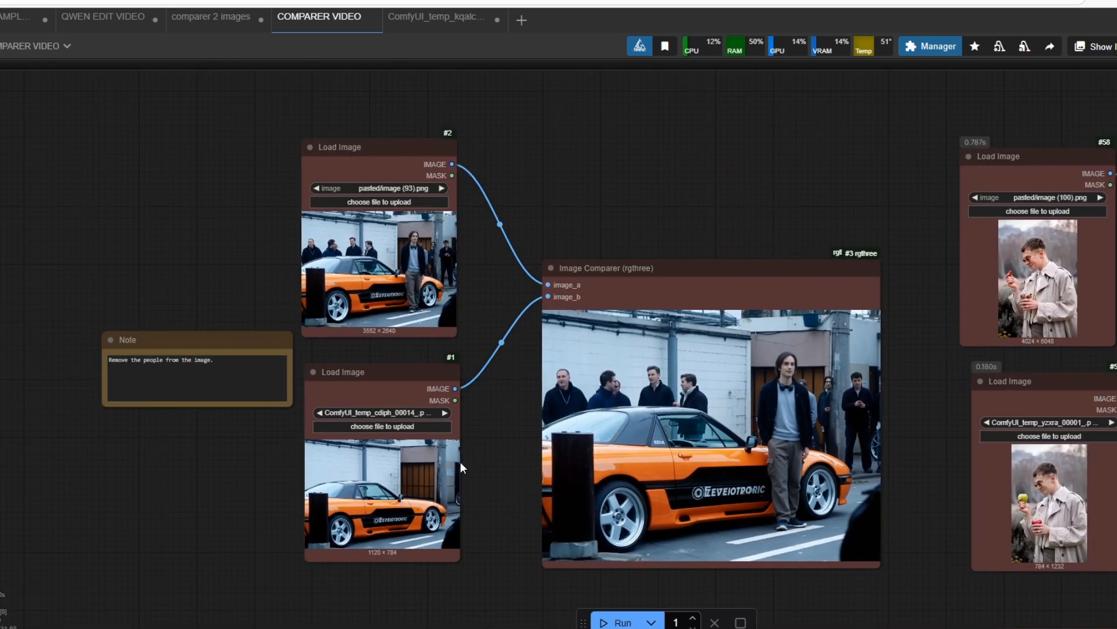
scroll(down, 3)
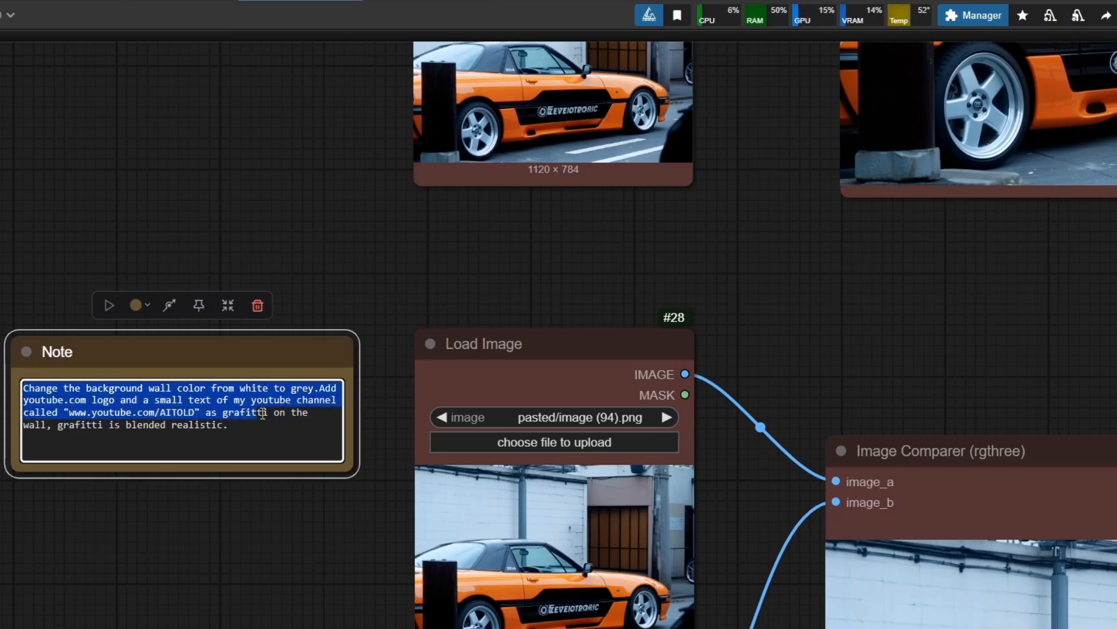
click(231, 545)
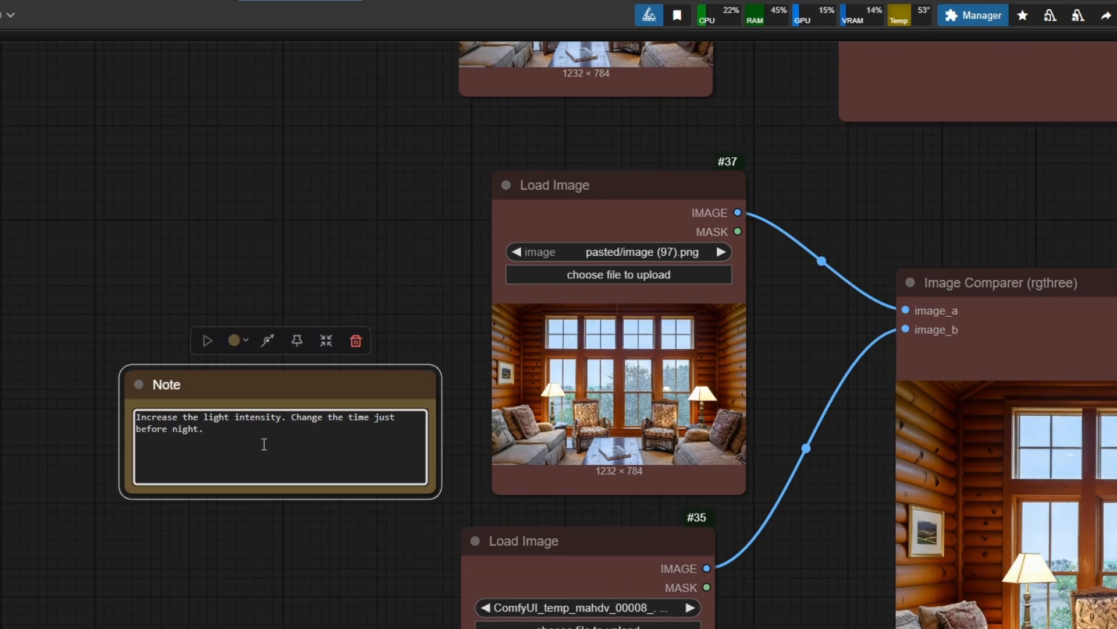
click(407, 601)
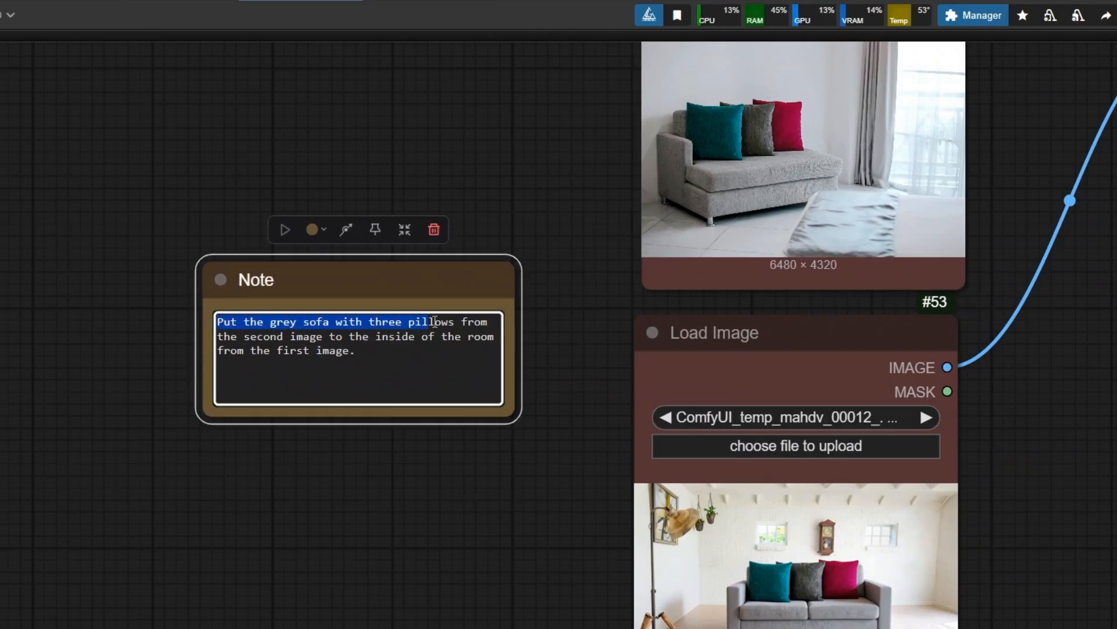
double_click(394, 337)
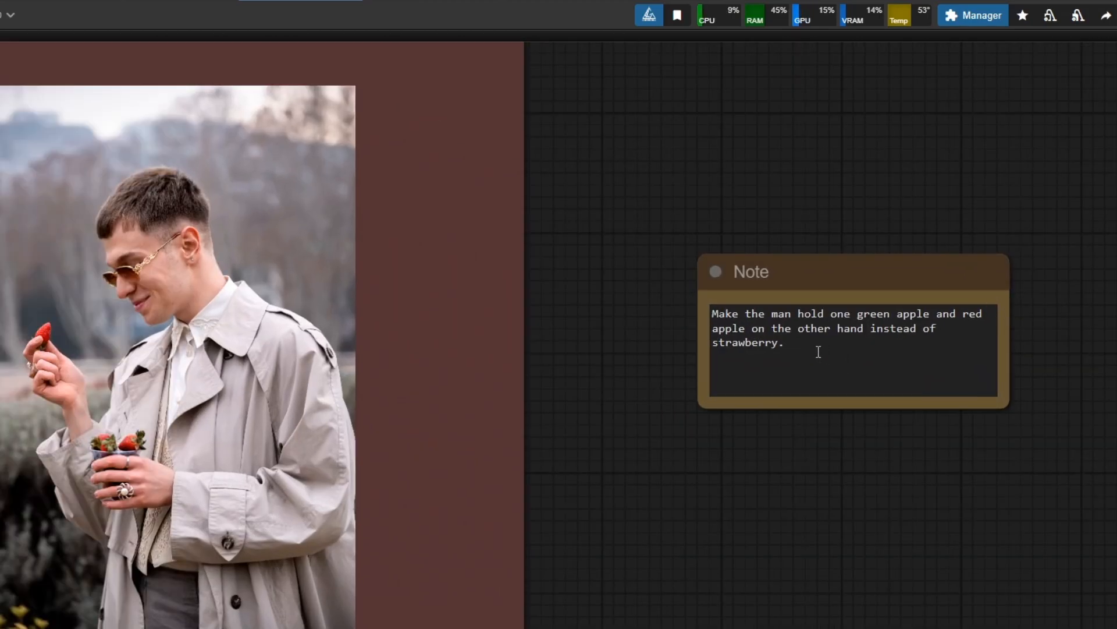
click(799, 314)
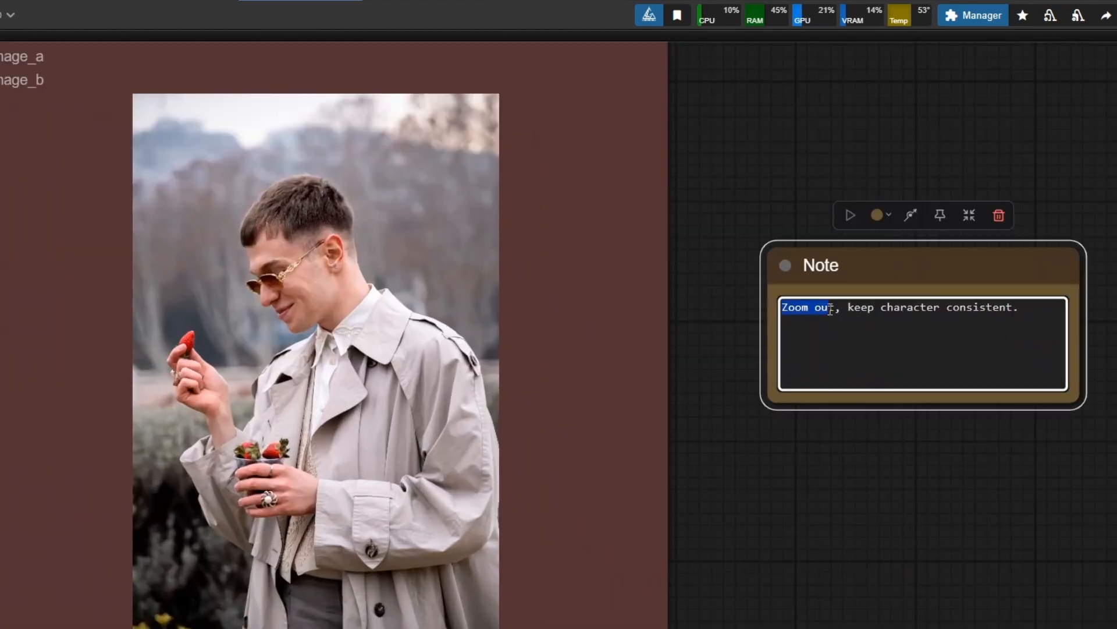
click(842, 505)
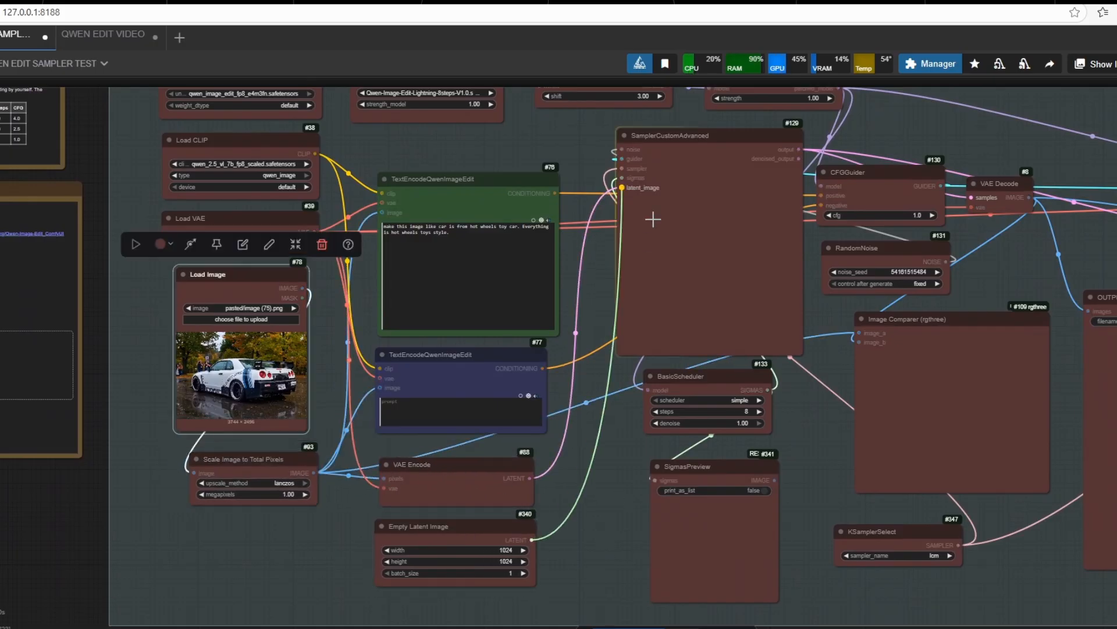
In the sampler test upscale section, set BasicScheduler denoise from 0.57 to 0.58
scroll(down, 3)
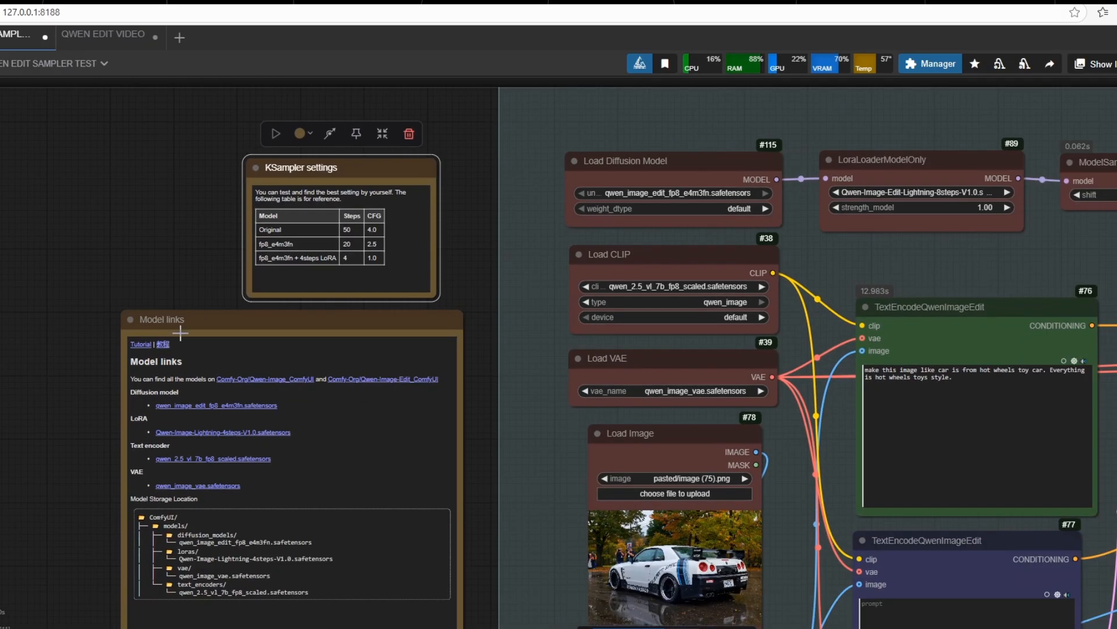
scroll(down, 3)
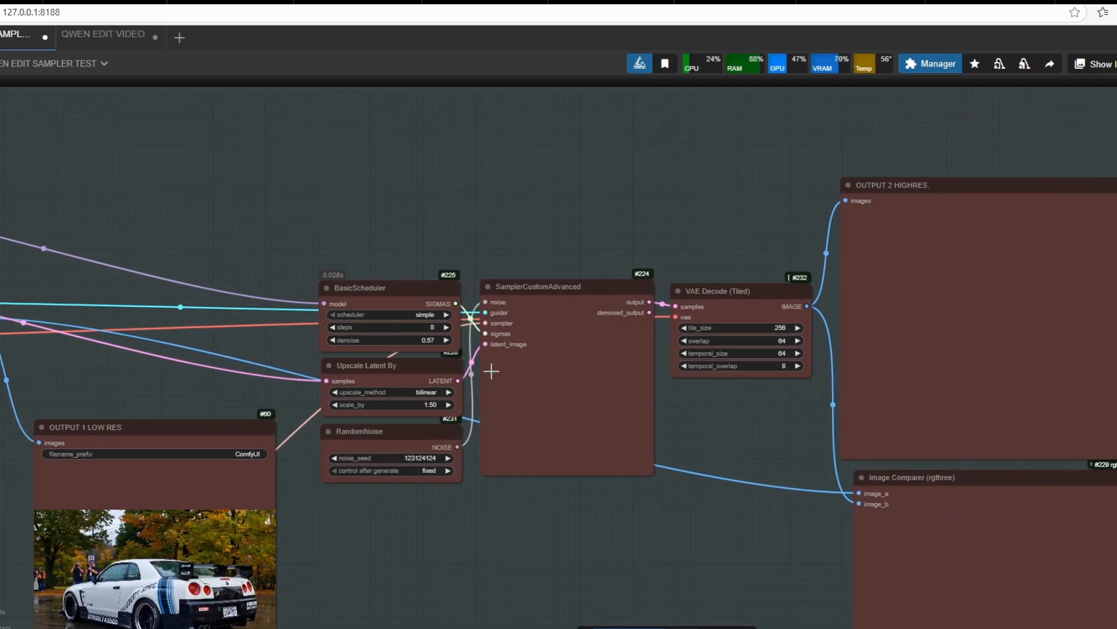
click(360, 287)
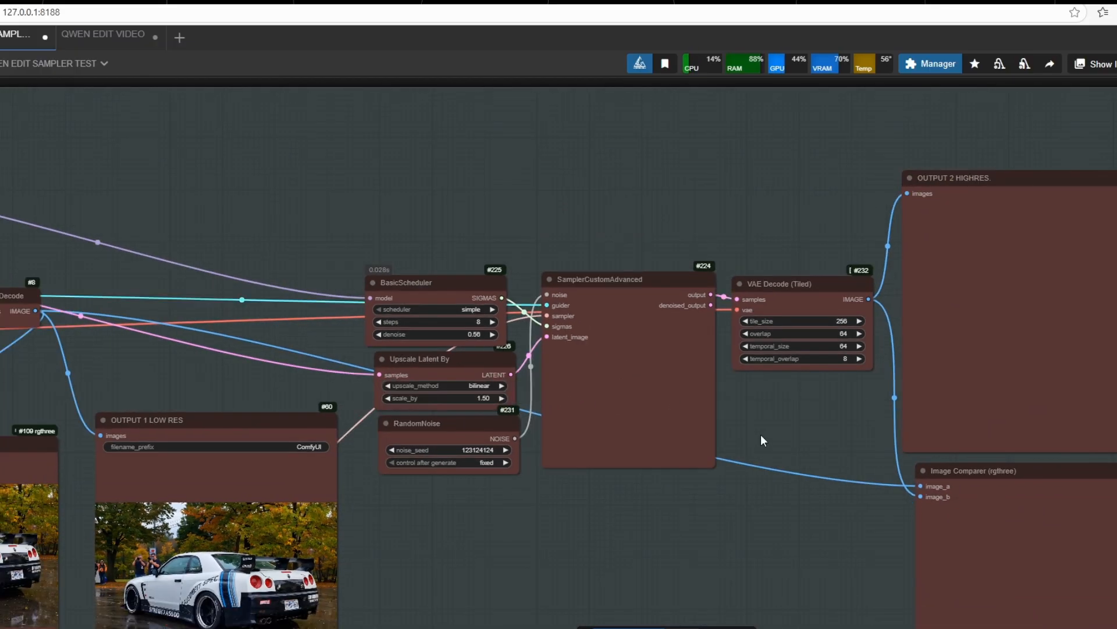
click(353, 50)
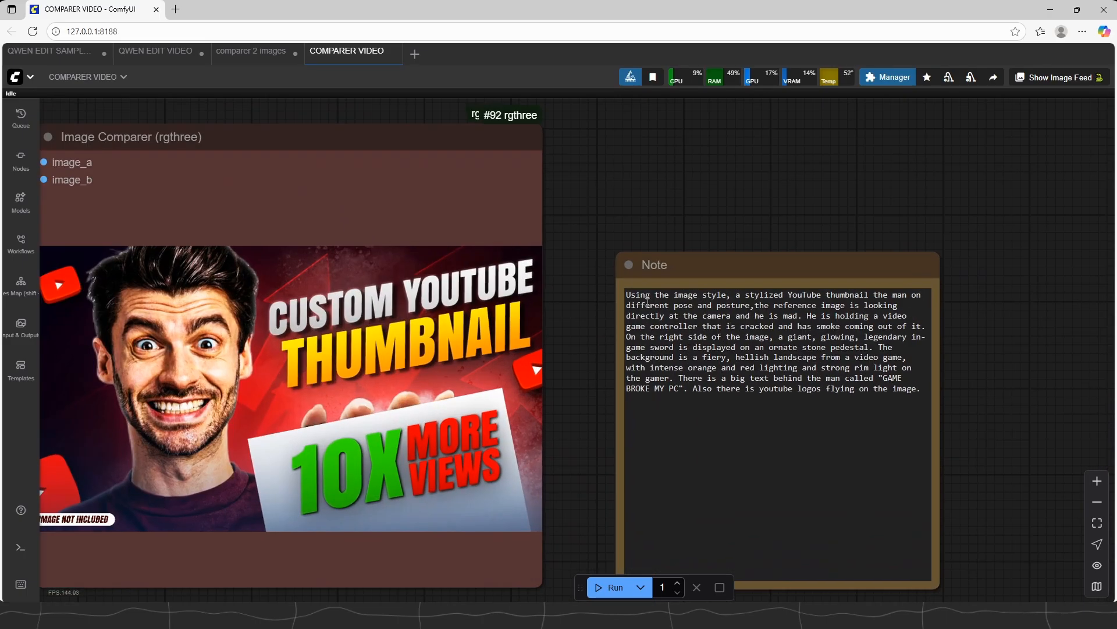
mouse_move(997, 383)
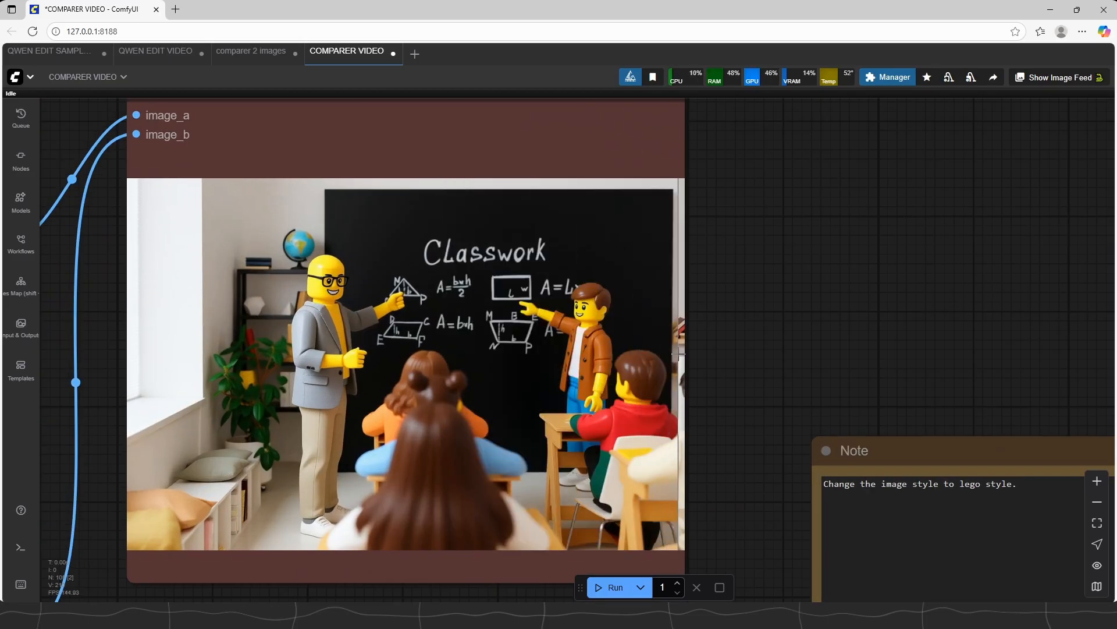
drag(680, 346, 661, 345)
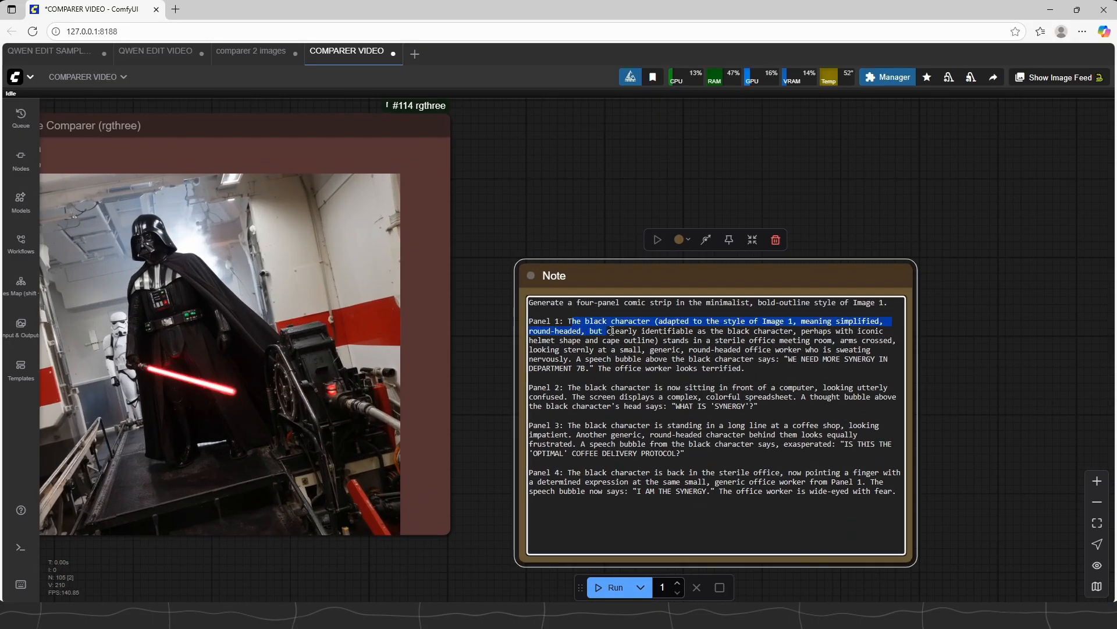
click(686, 453)
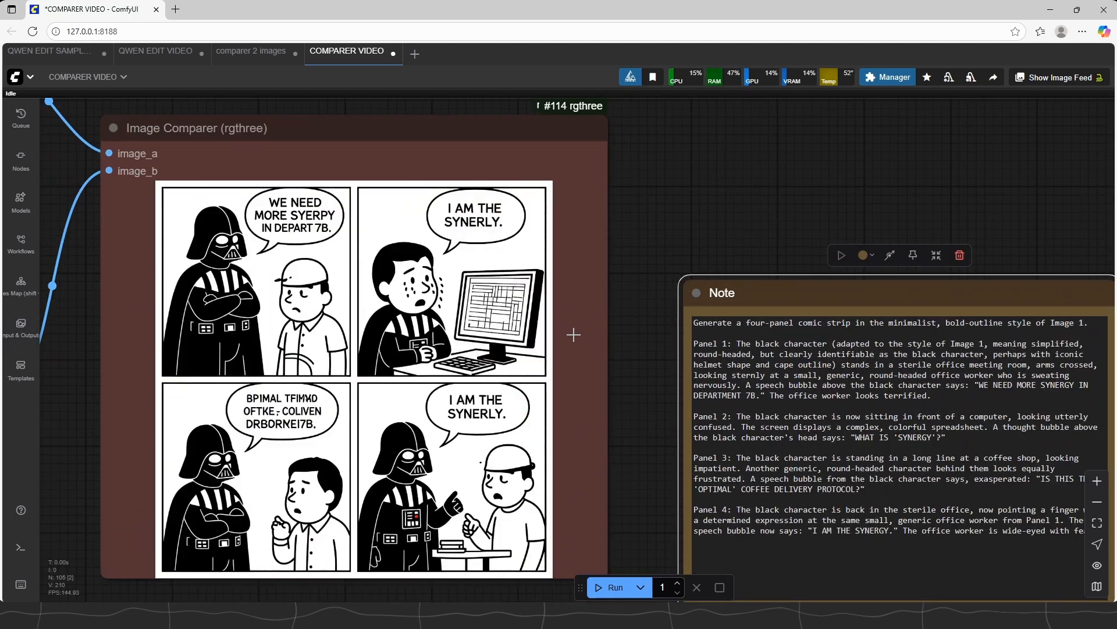
mouse_move(598, 423)
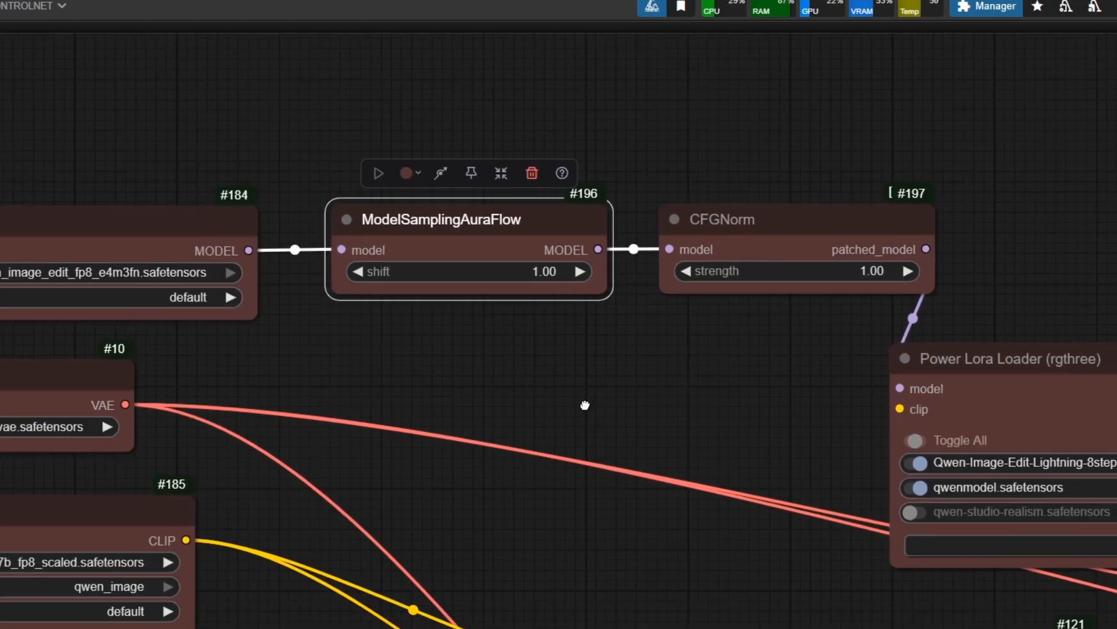
Review the openpose ControlNet nodes and bring up the Apply ControlNet strength entry
scroll(down, 3)
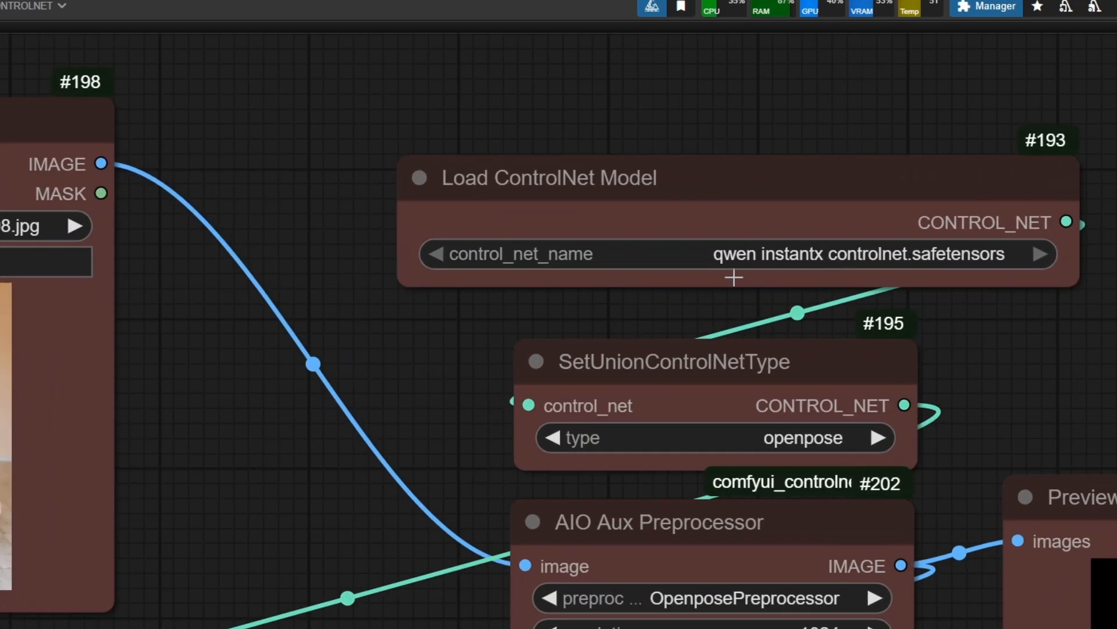
scroll(down, 3)
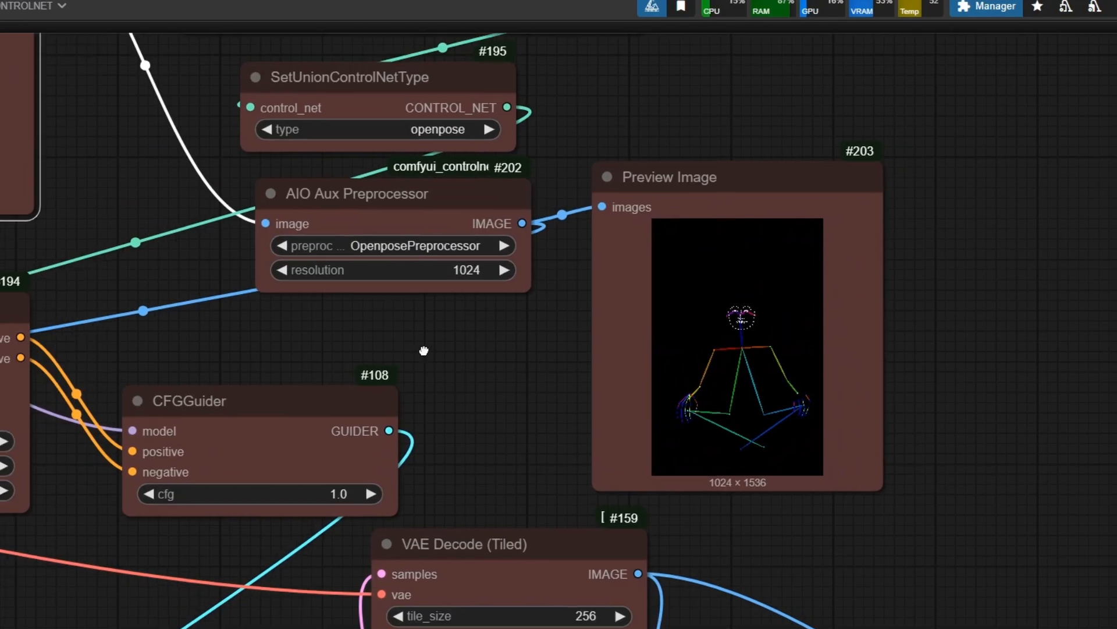
drag(425, 350, 633, 292)
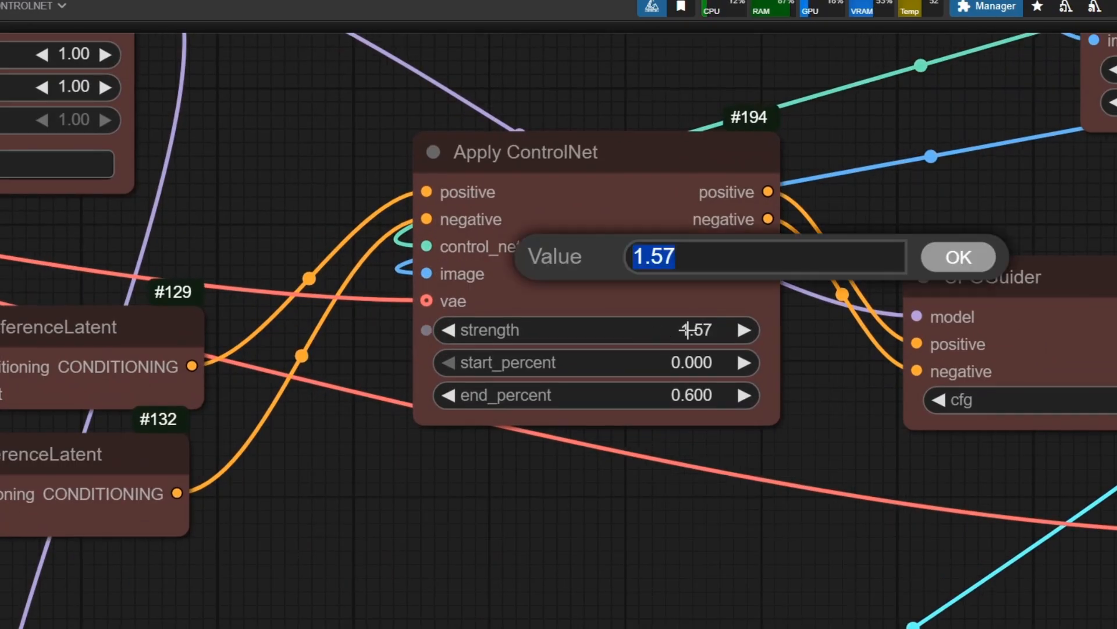
Confirm the 1.57 ControlNet strength and view the cross-legged seated man comparison
click(958, 256)
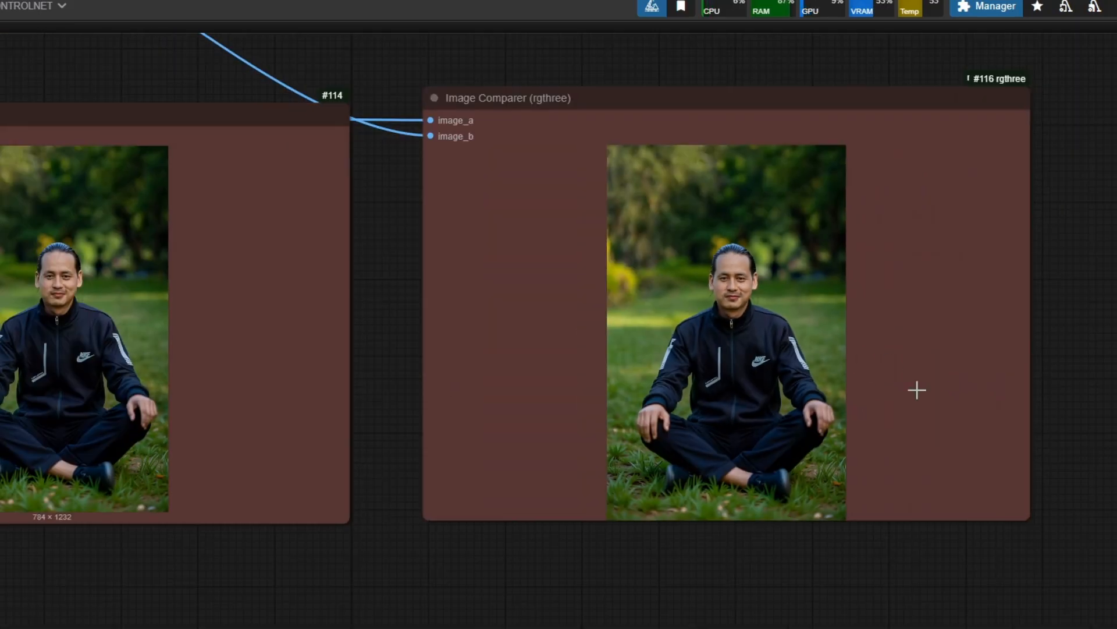
scroll(down, 3)
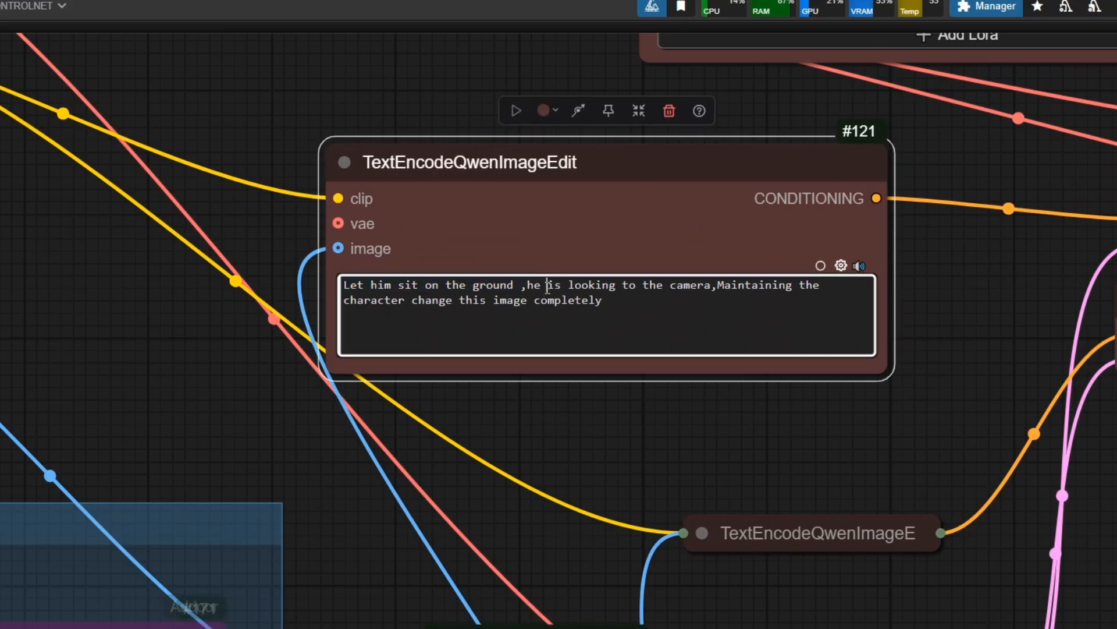
drag(527, 284, 713, 285)
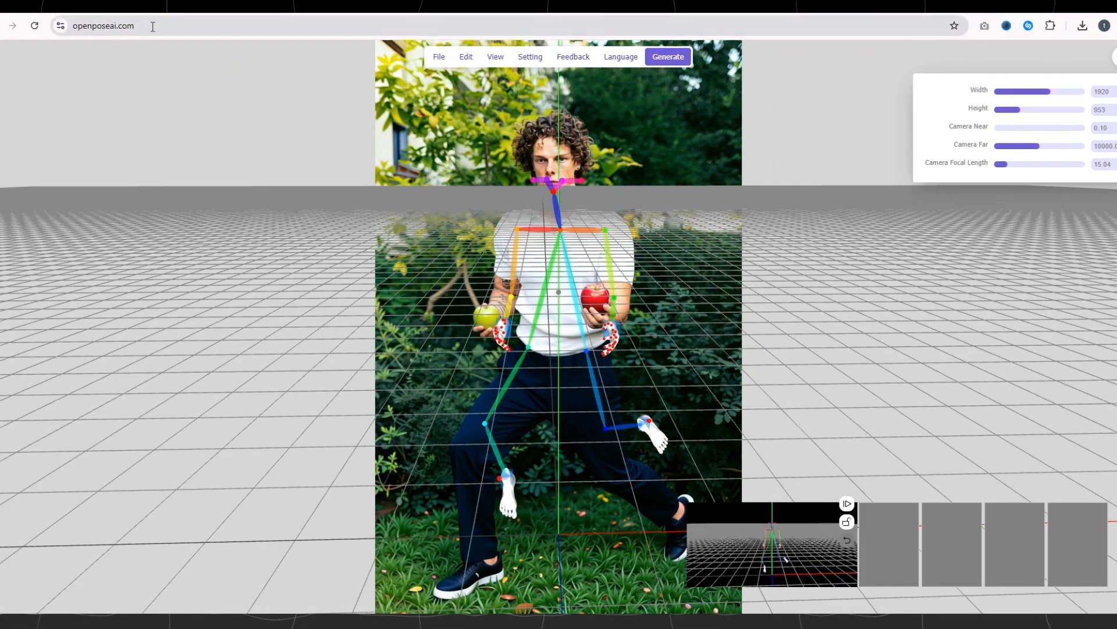
mouse_move(376, 256)
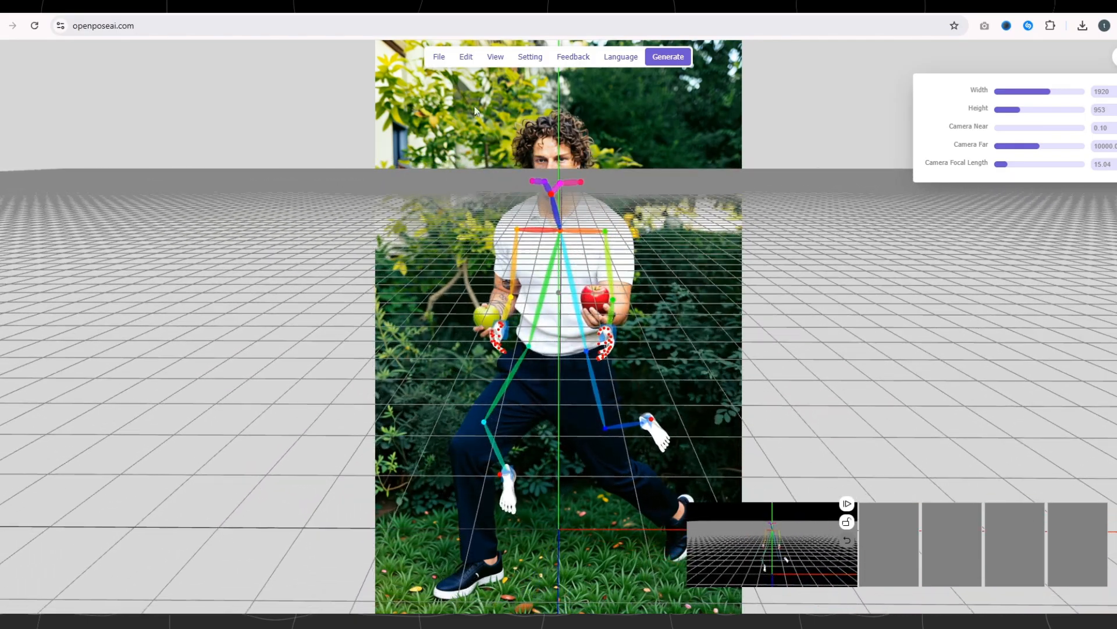
Use File > Detect From Image to build a new full-body skeleton from the photo
click(439, 56)
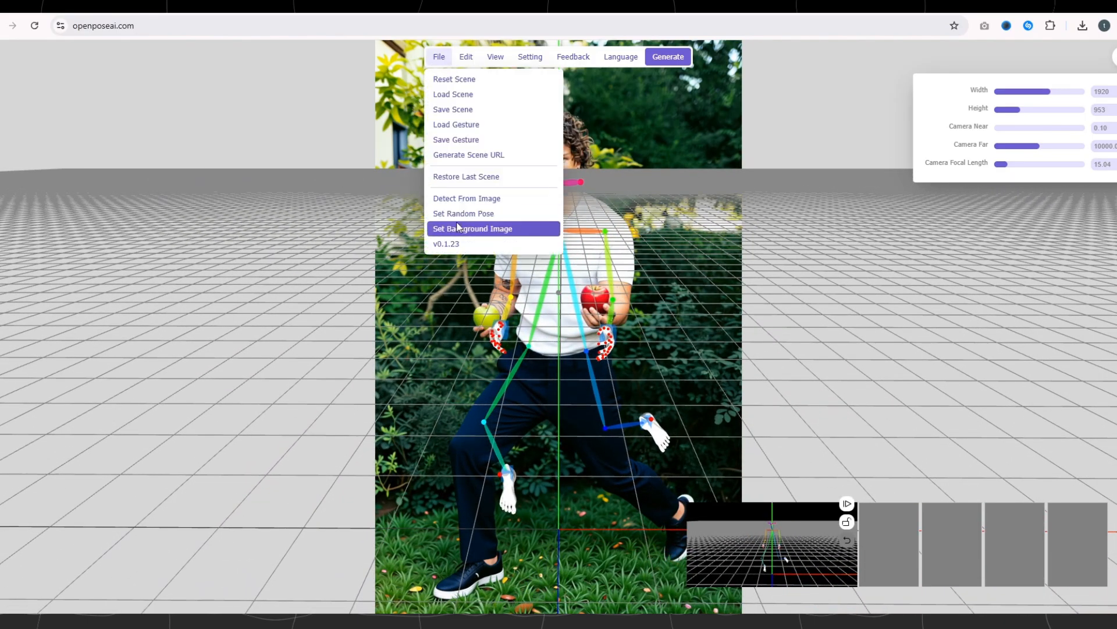
mouse_move(439, 199)
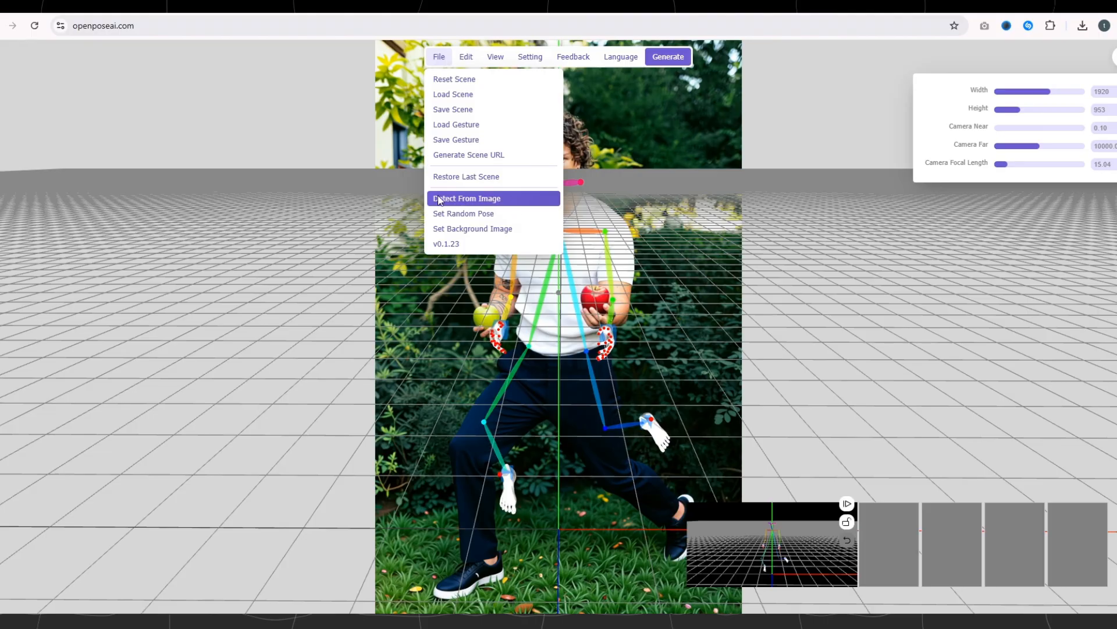
click(466, 198)
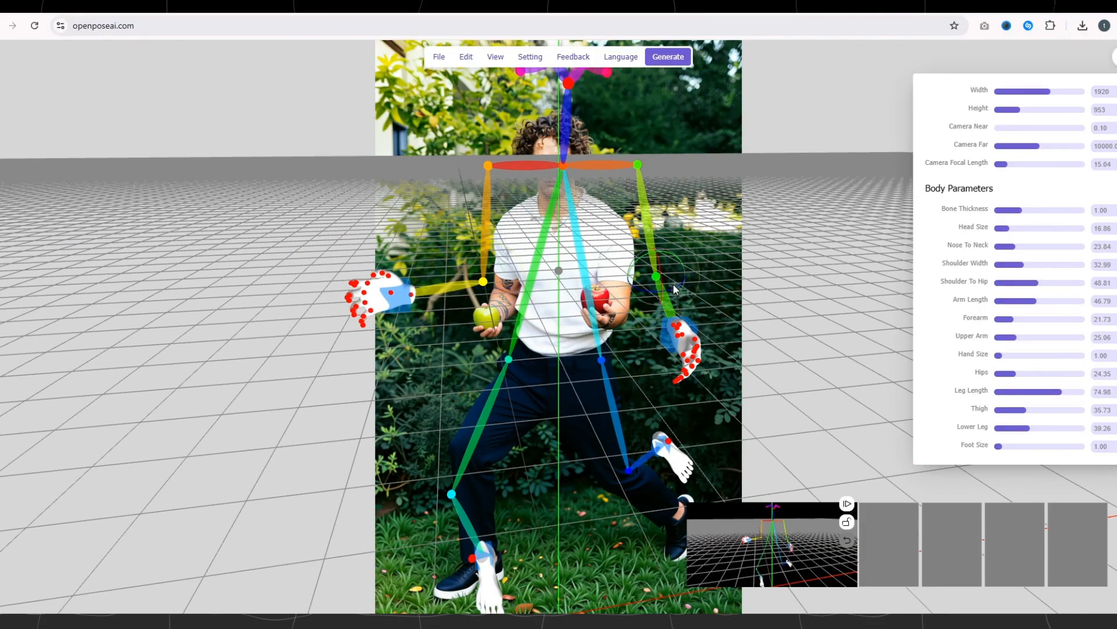
In Move Mode, drag the left knee toward the body's centre and generate pose maps
click(530, 56)
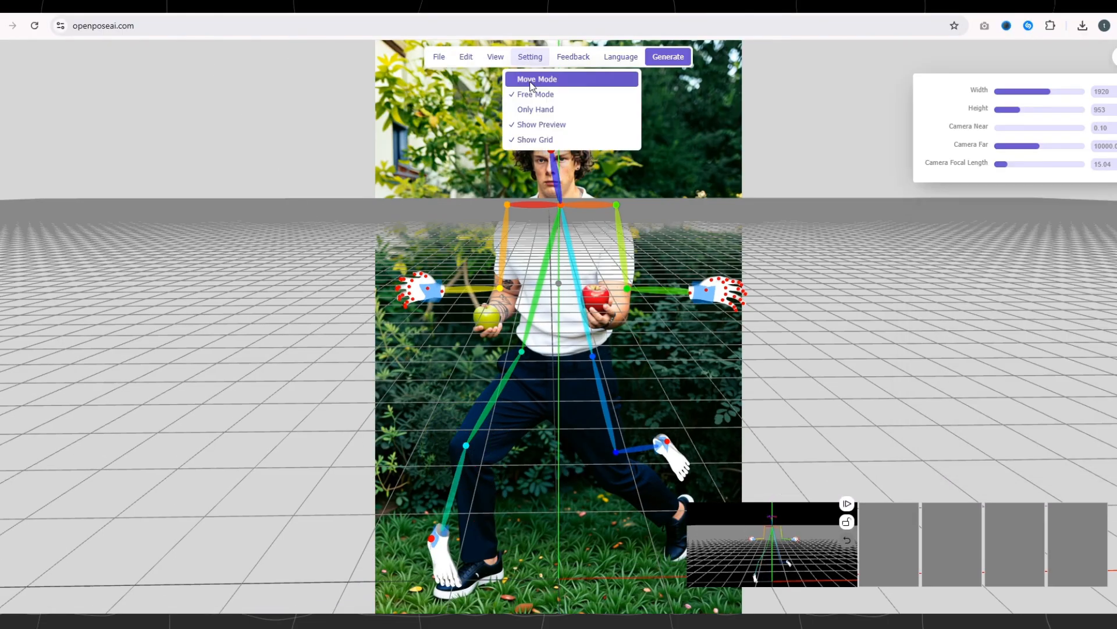
click(536, 79)
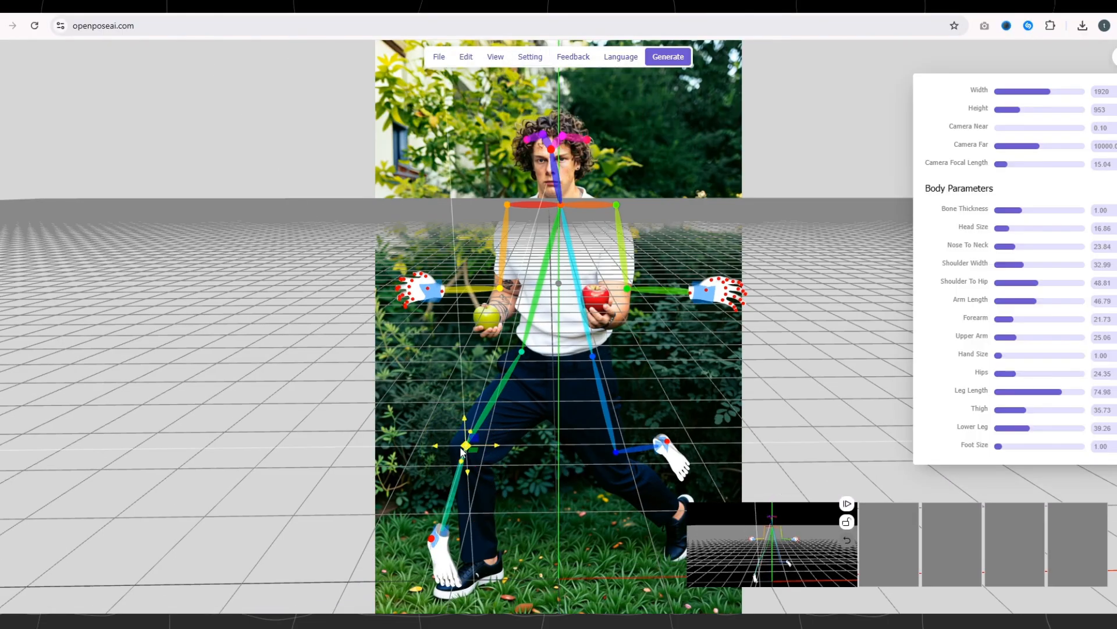
drag(464, 444, 552, 445)
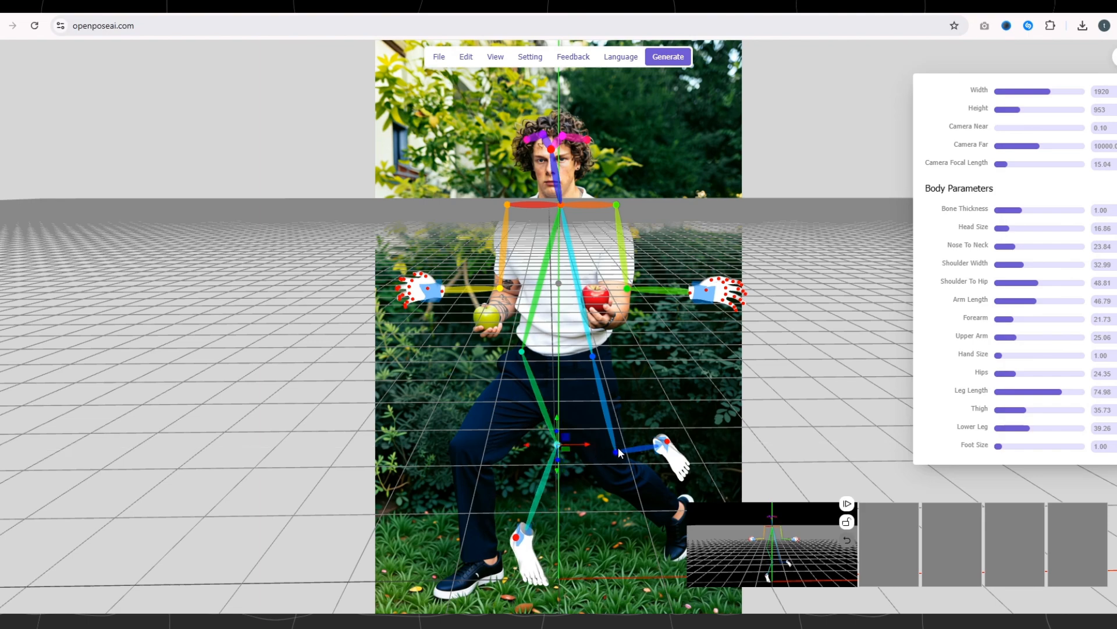
click(668, 56)
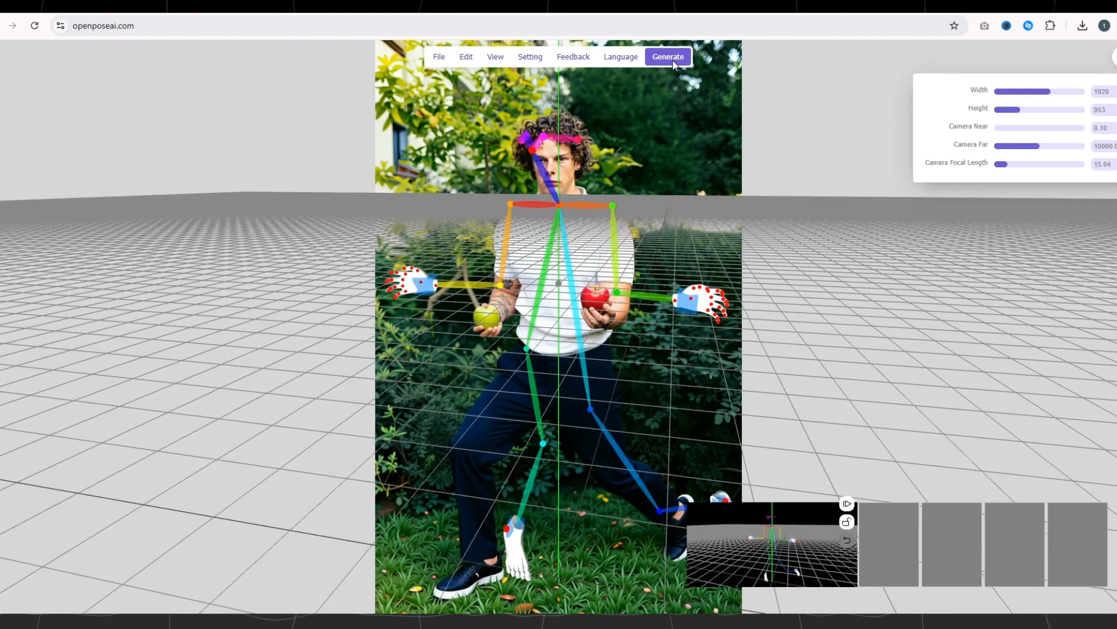
click(667, 57)
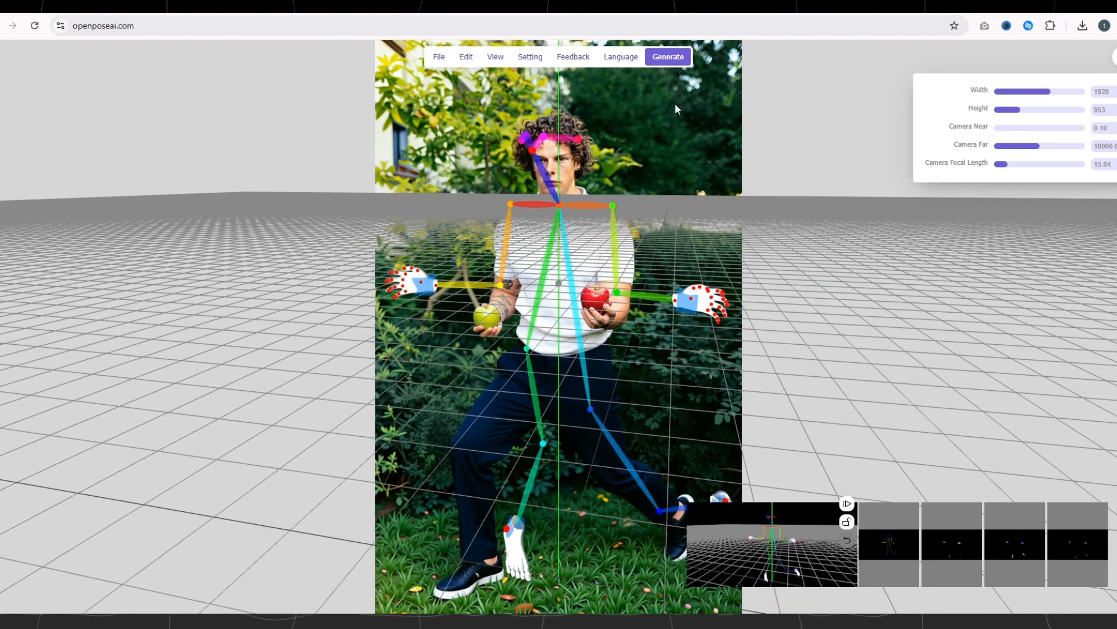
mouse_move(894, 567)
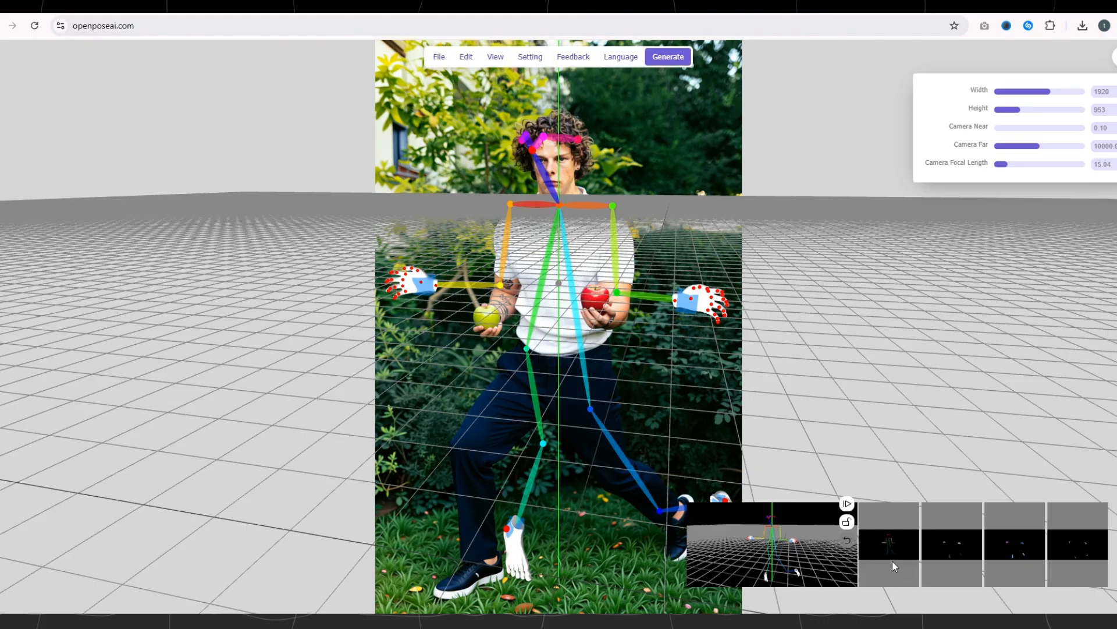
mouse_move(893, 551)
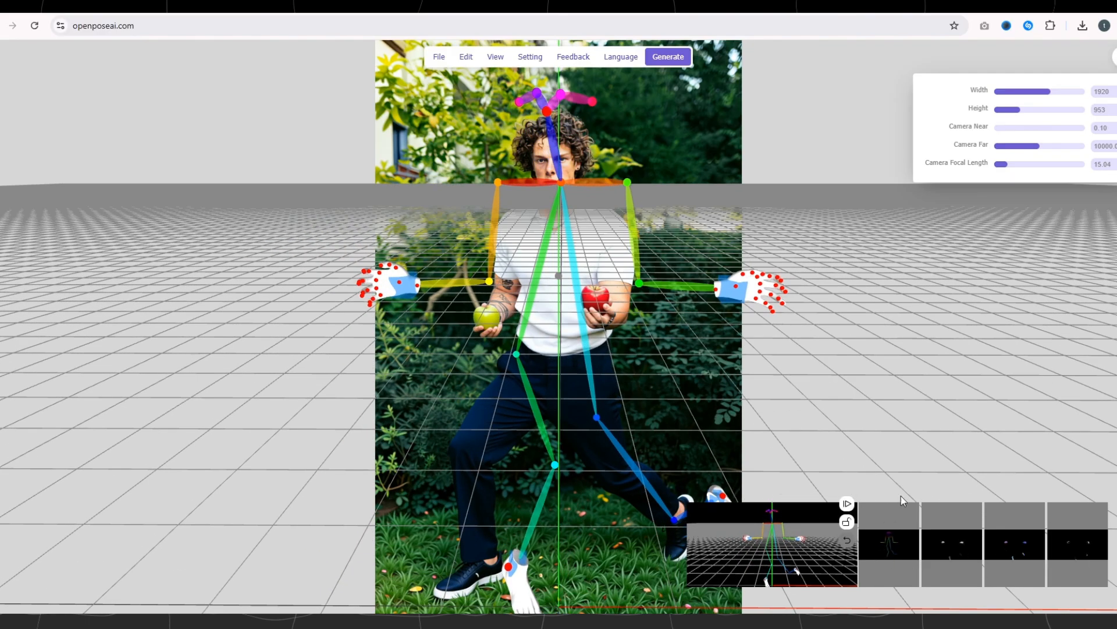
Set the canvas to 920×1400, download the pose PNG and feed it into Apply ControlNet
click(1109, 109)
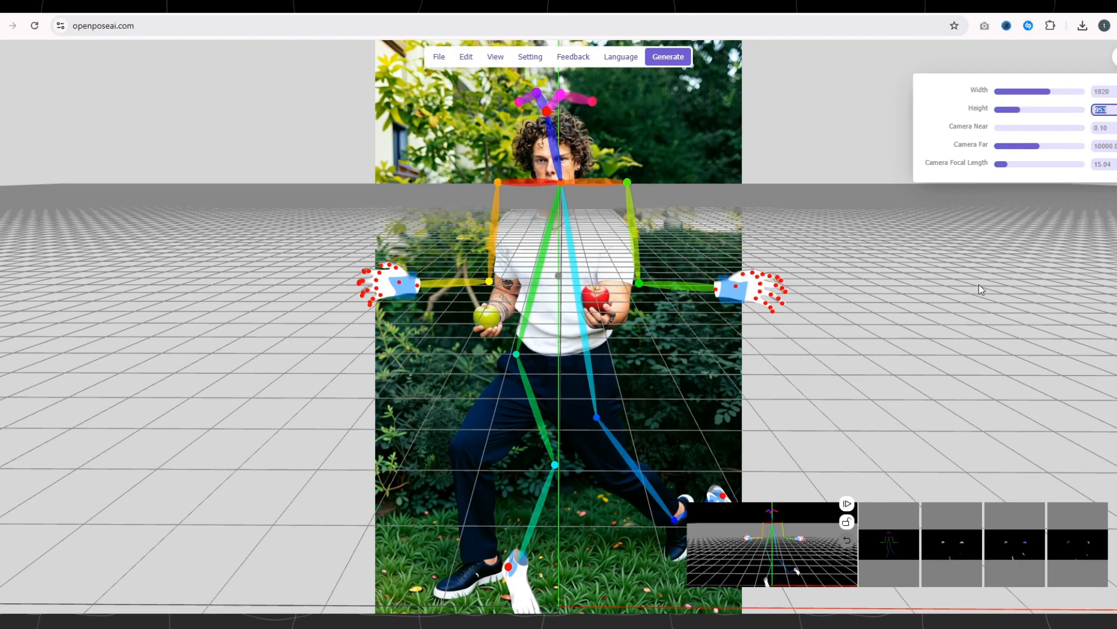
mouse_move(974, 302)
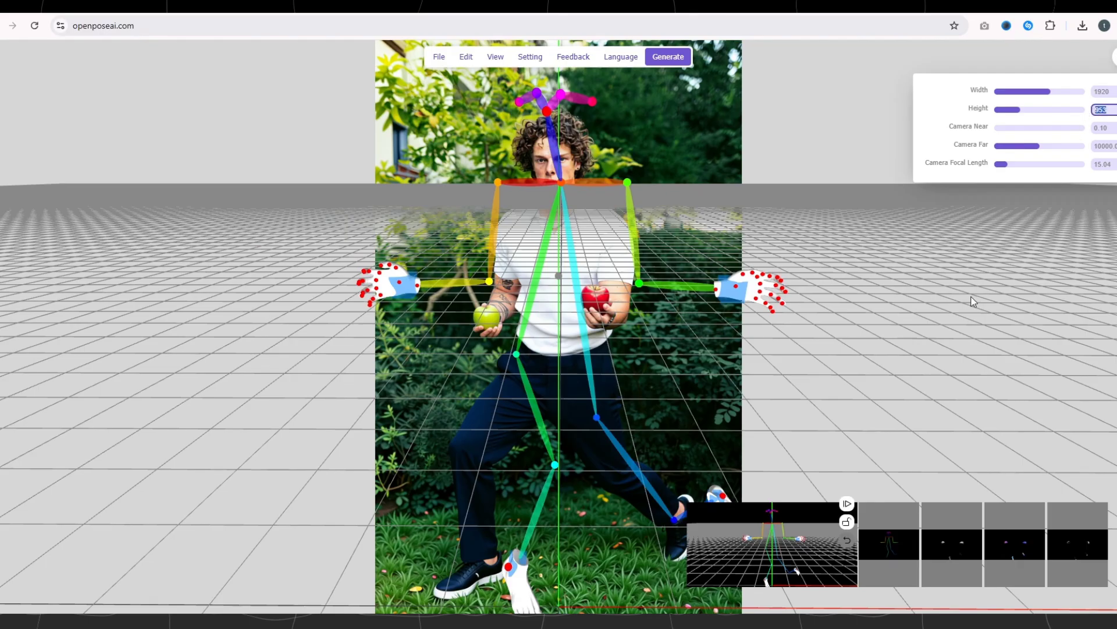
mouse_move(983, 297)
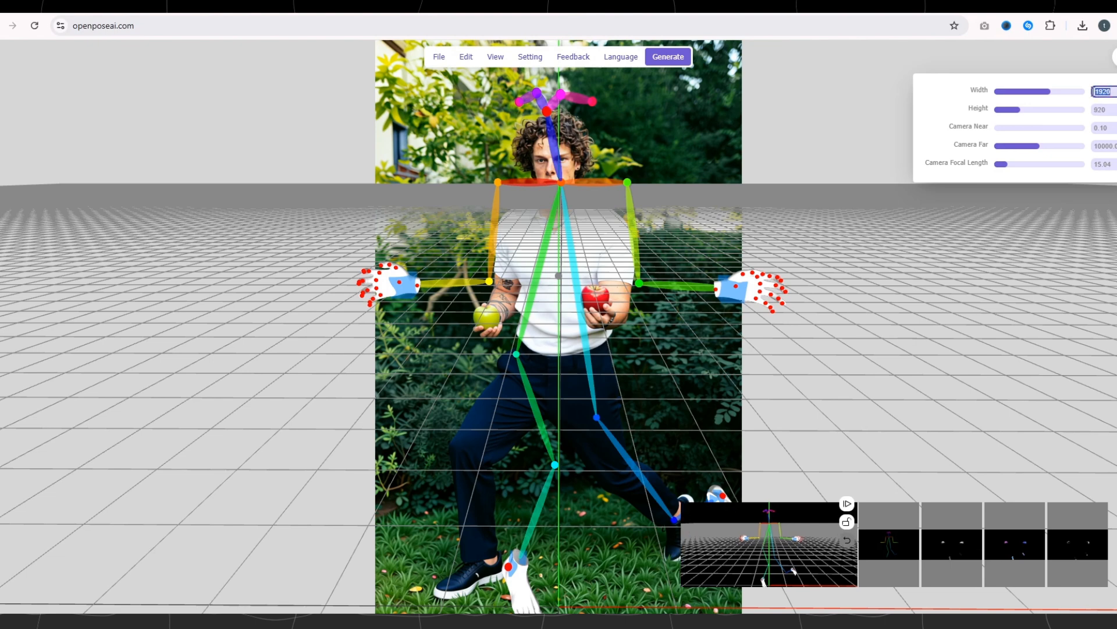
text(10)
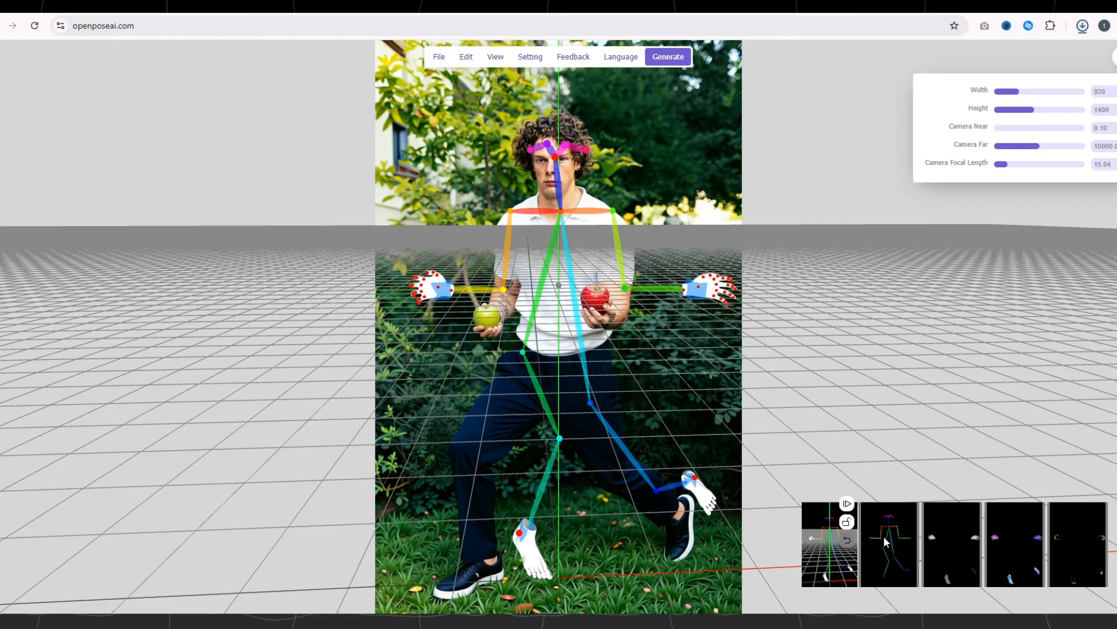
click(1082, 26)
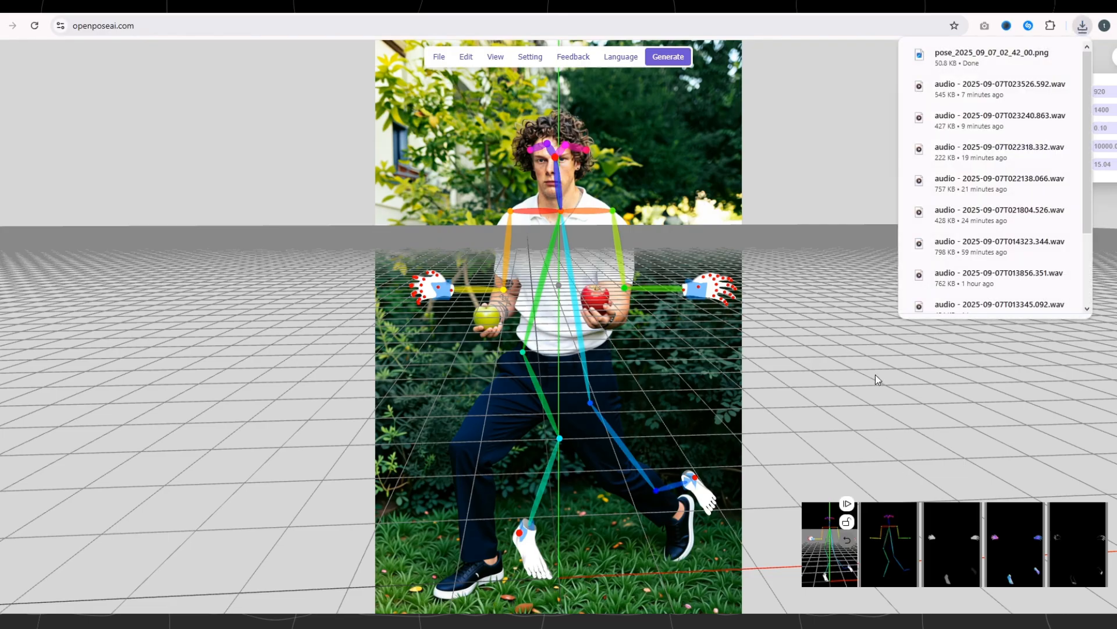
mouse_move(958, 57)
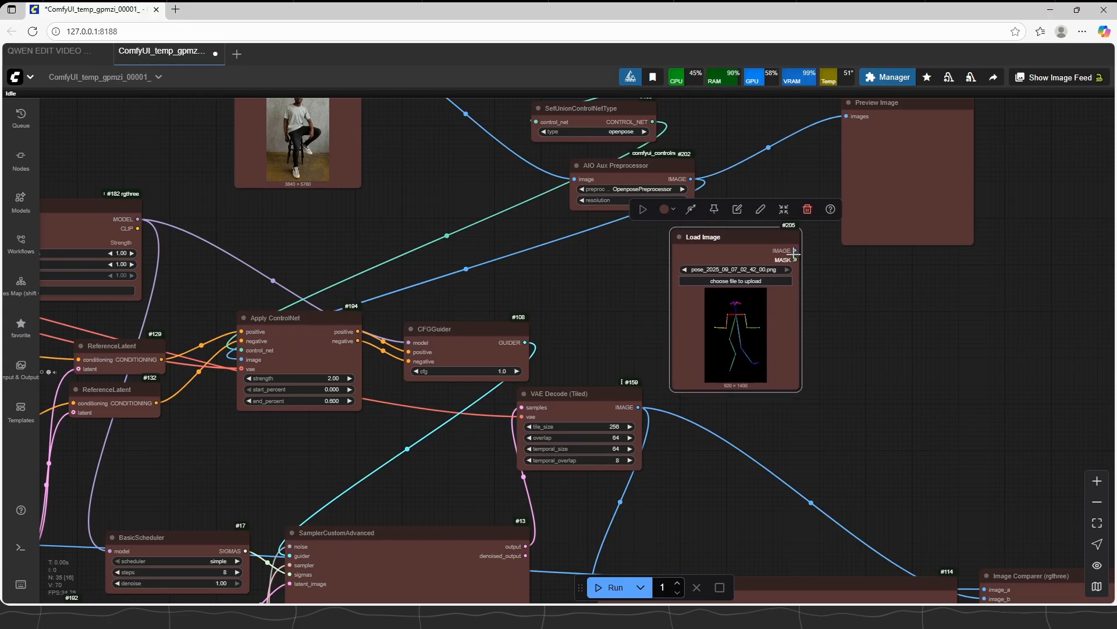
drag(795, 250, 242, 359)
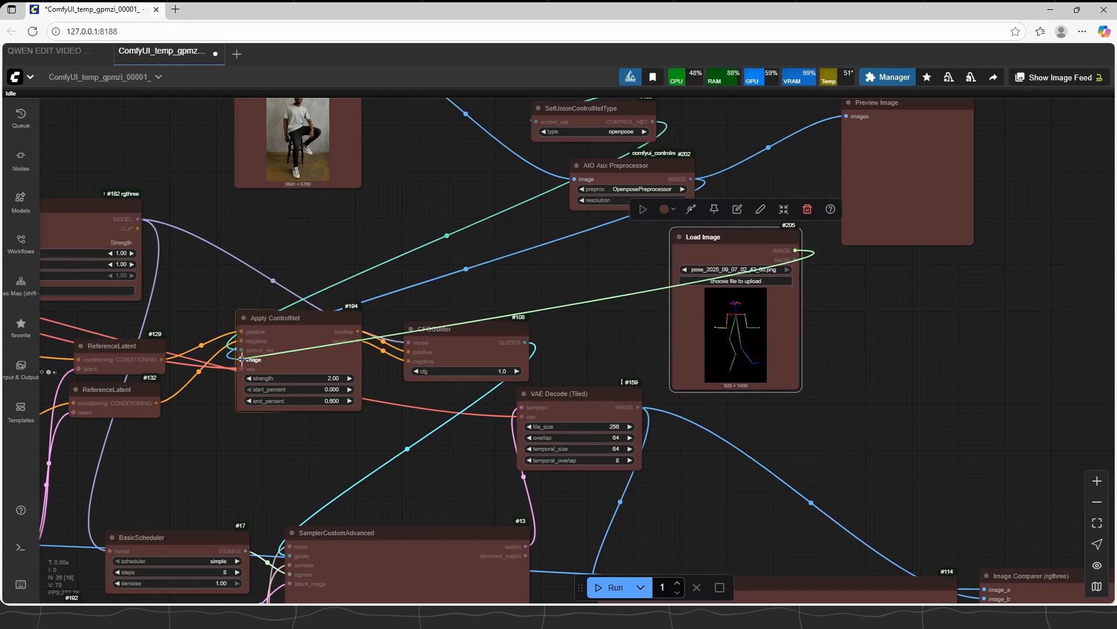